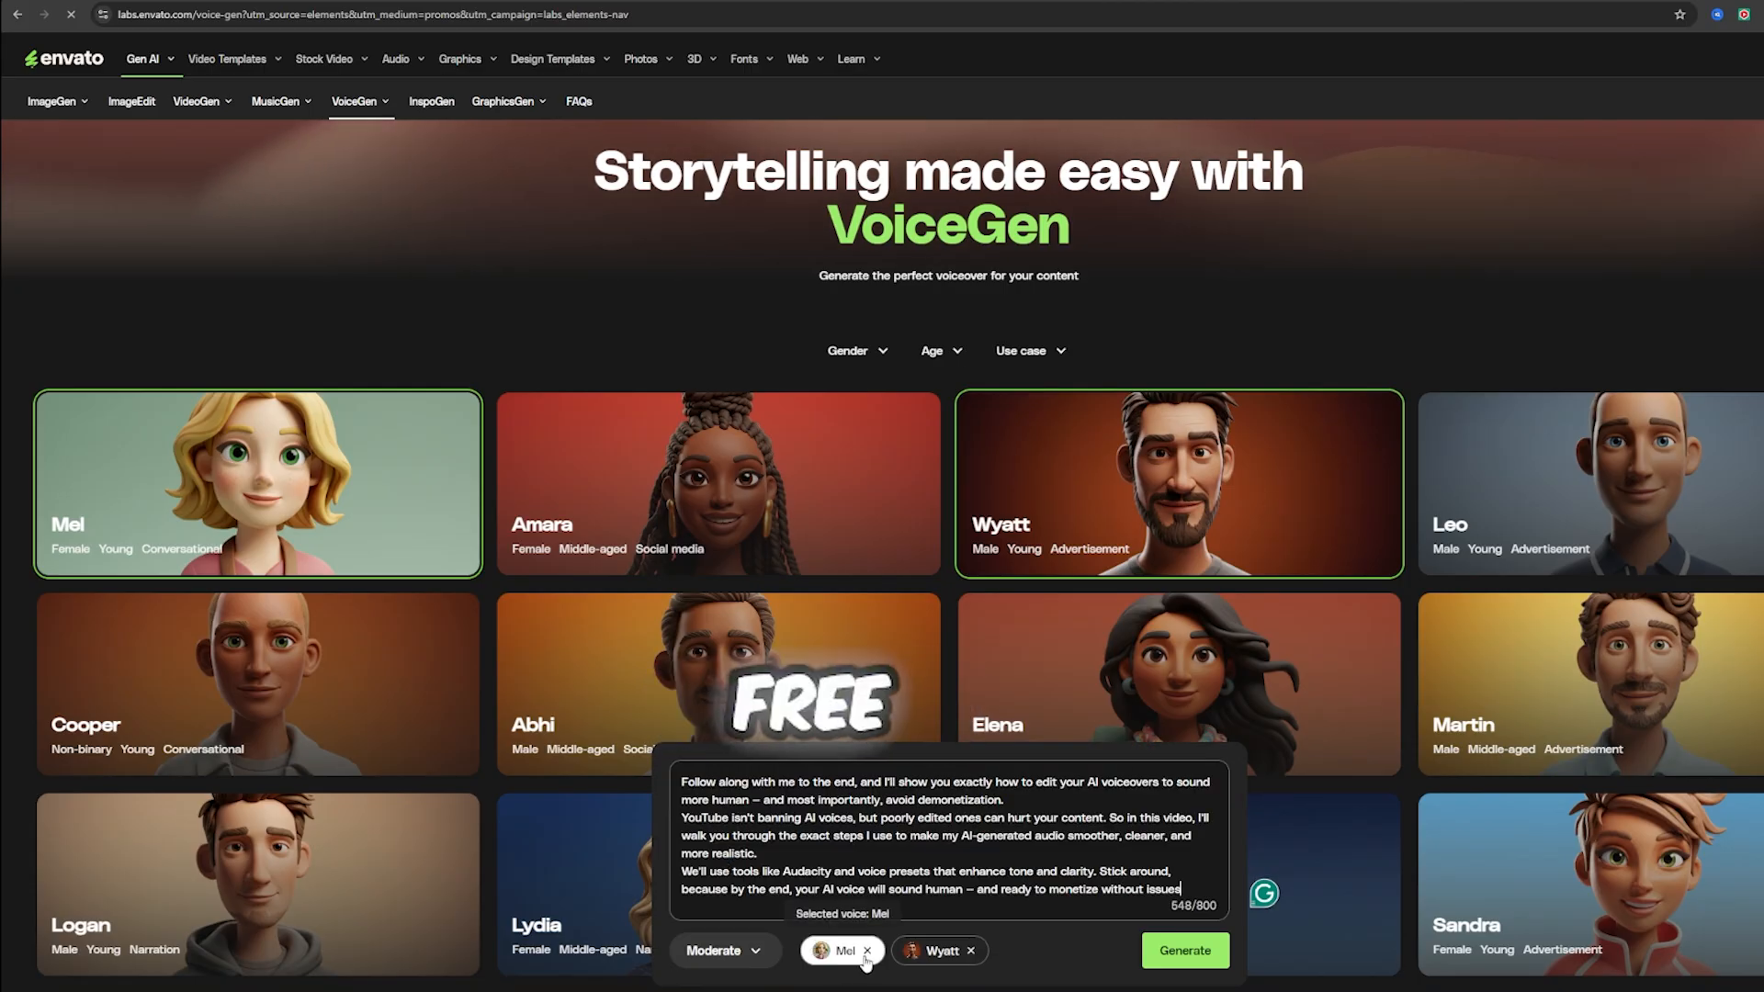
- Drop the Mel voice chip and generate the script voiceover in Wyatt's voice only
click(867, 950)
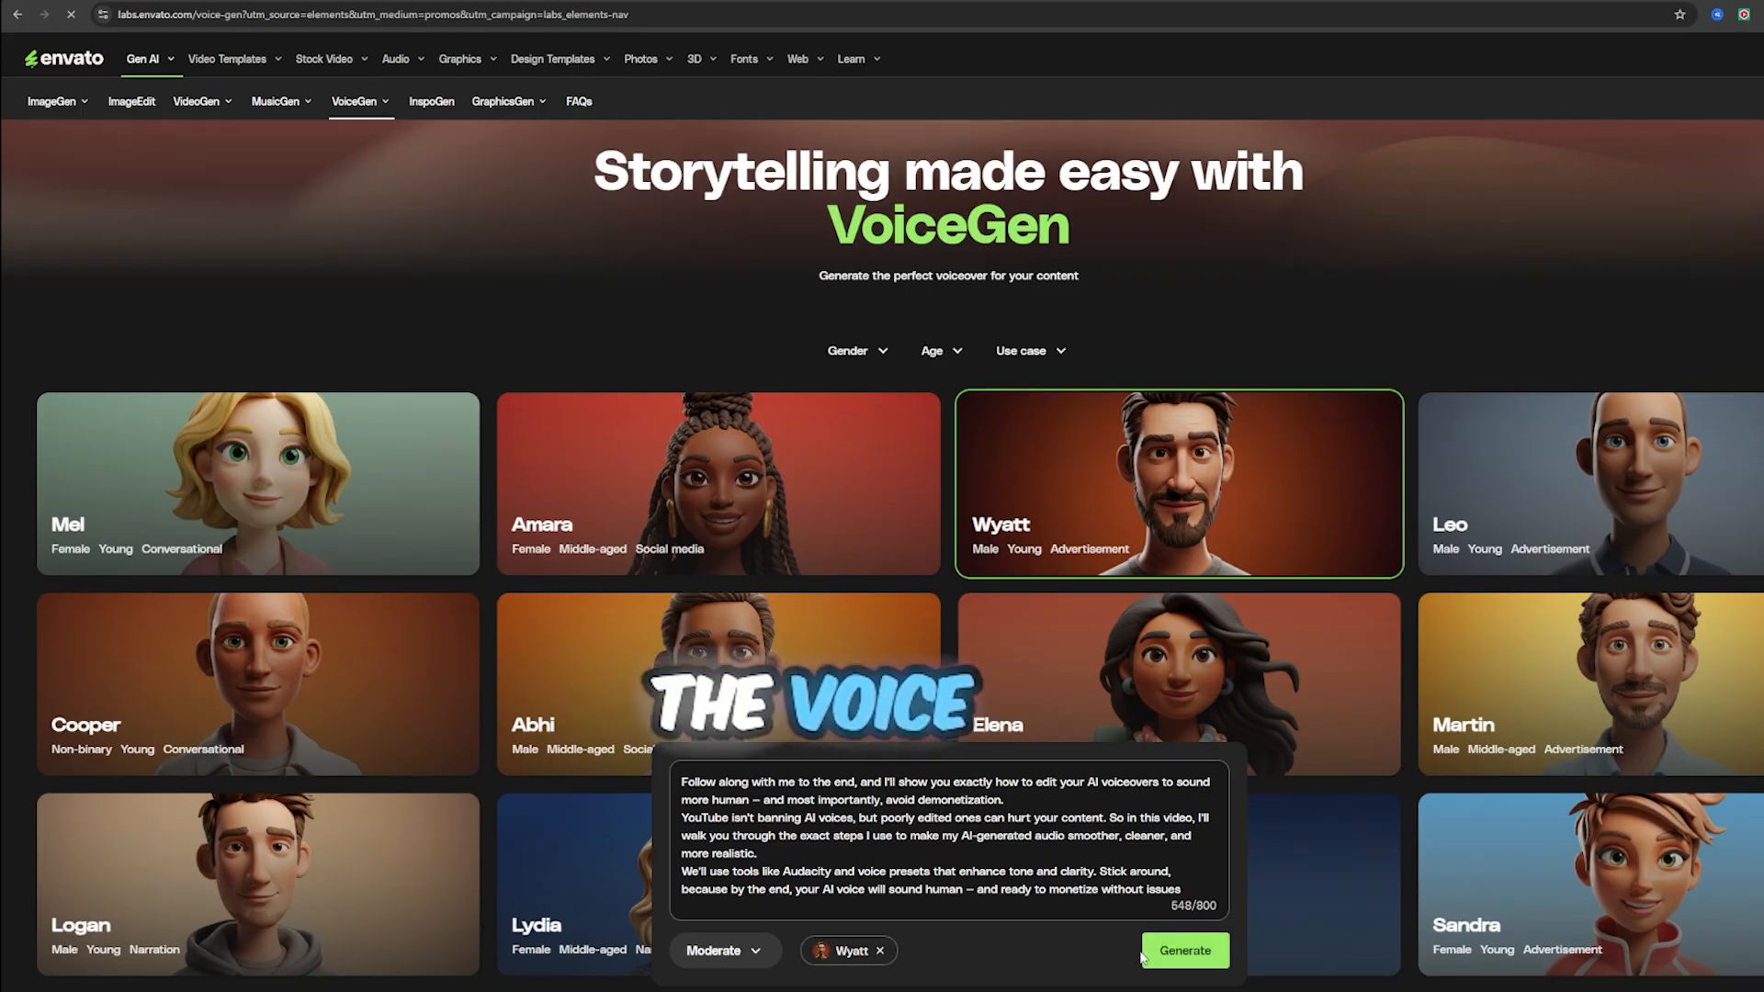
click(1183, 950)
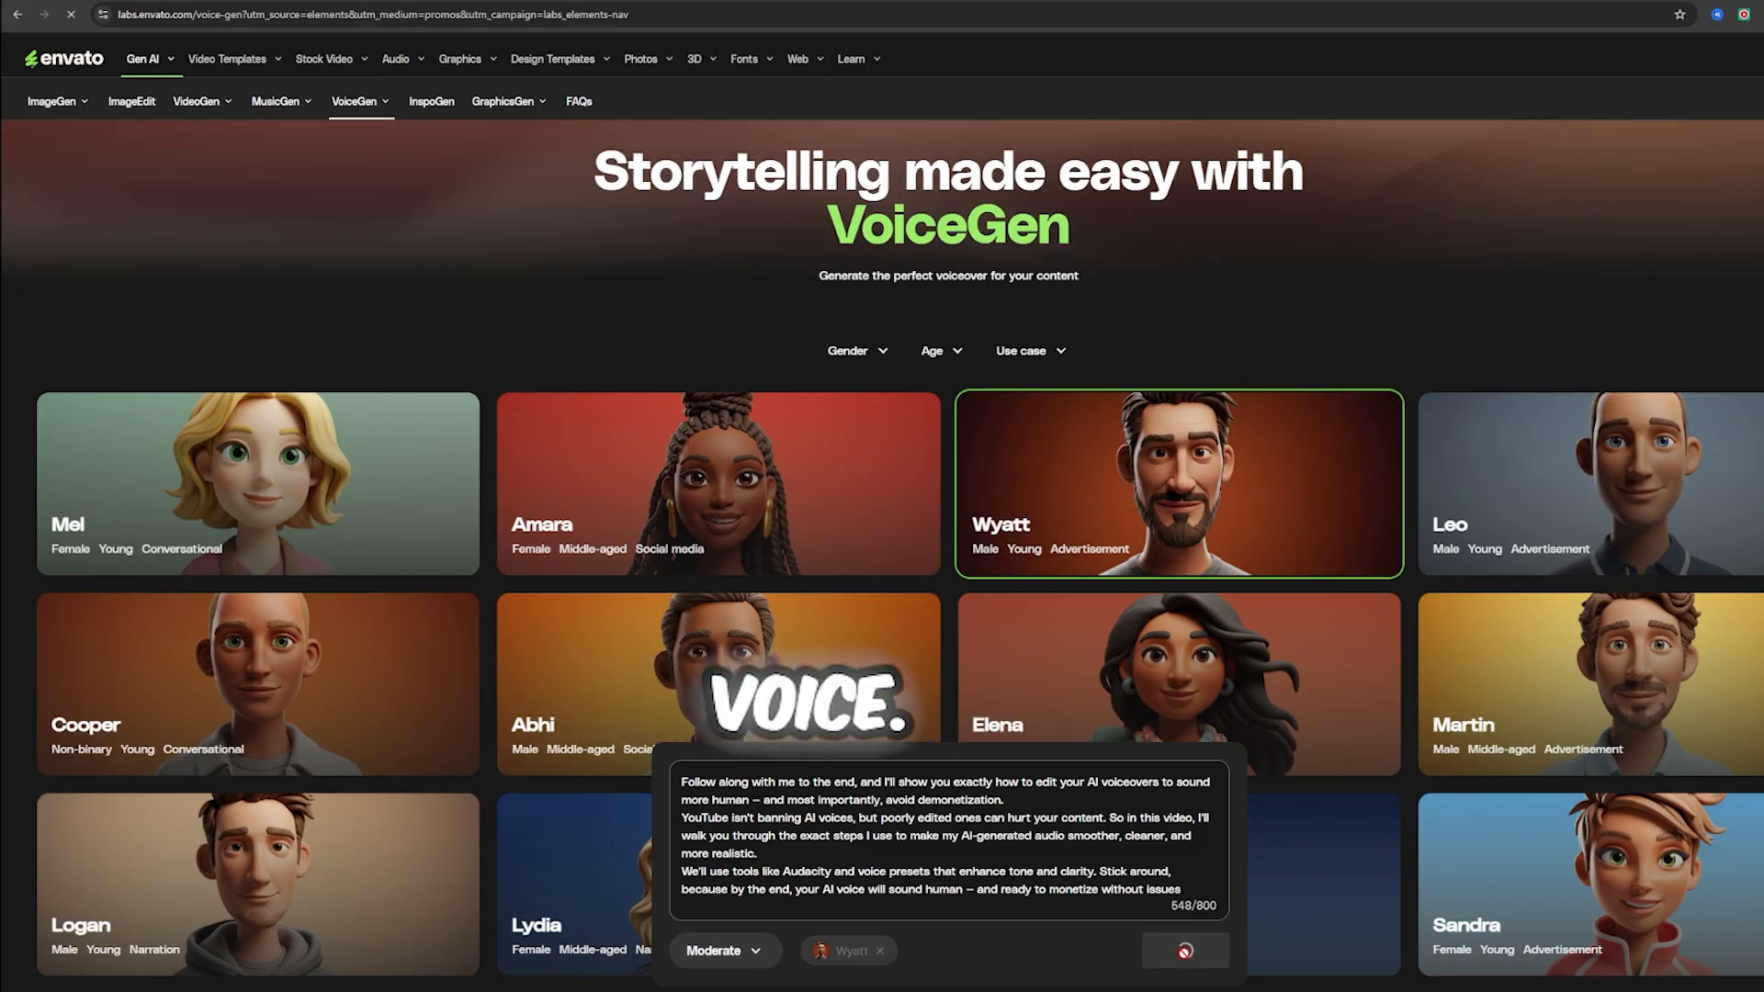
click(1181, 950)
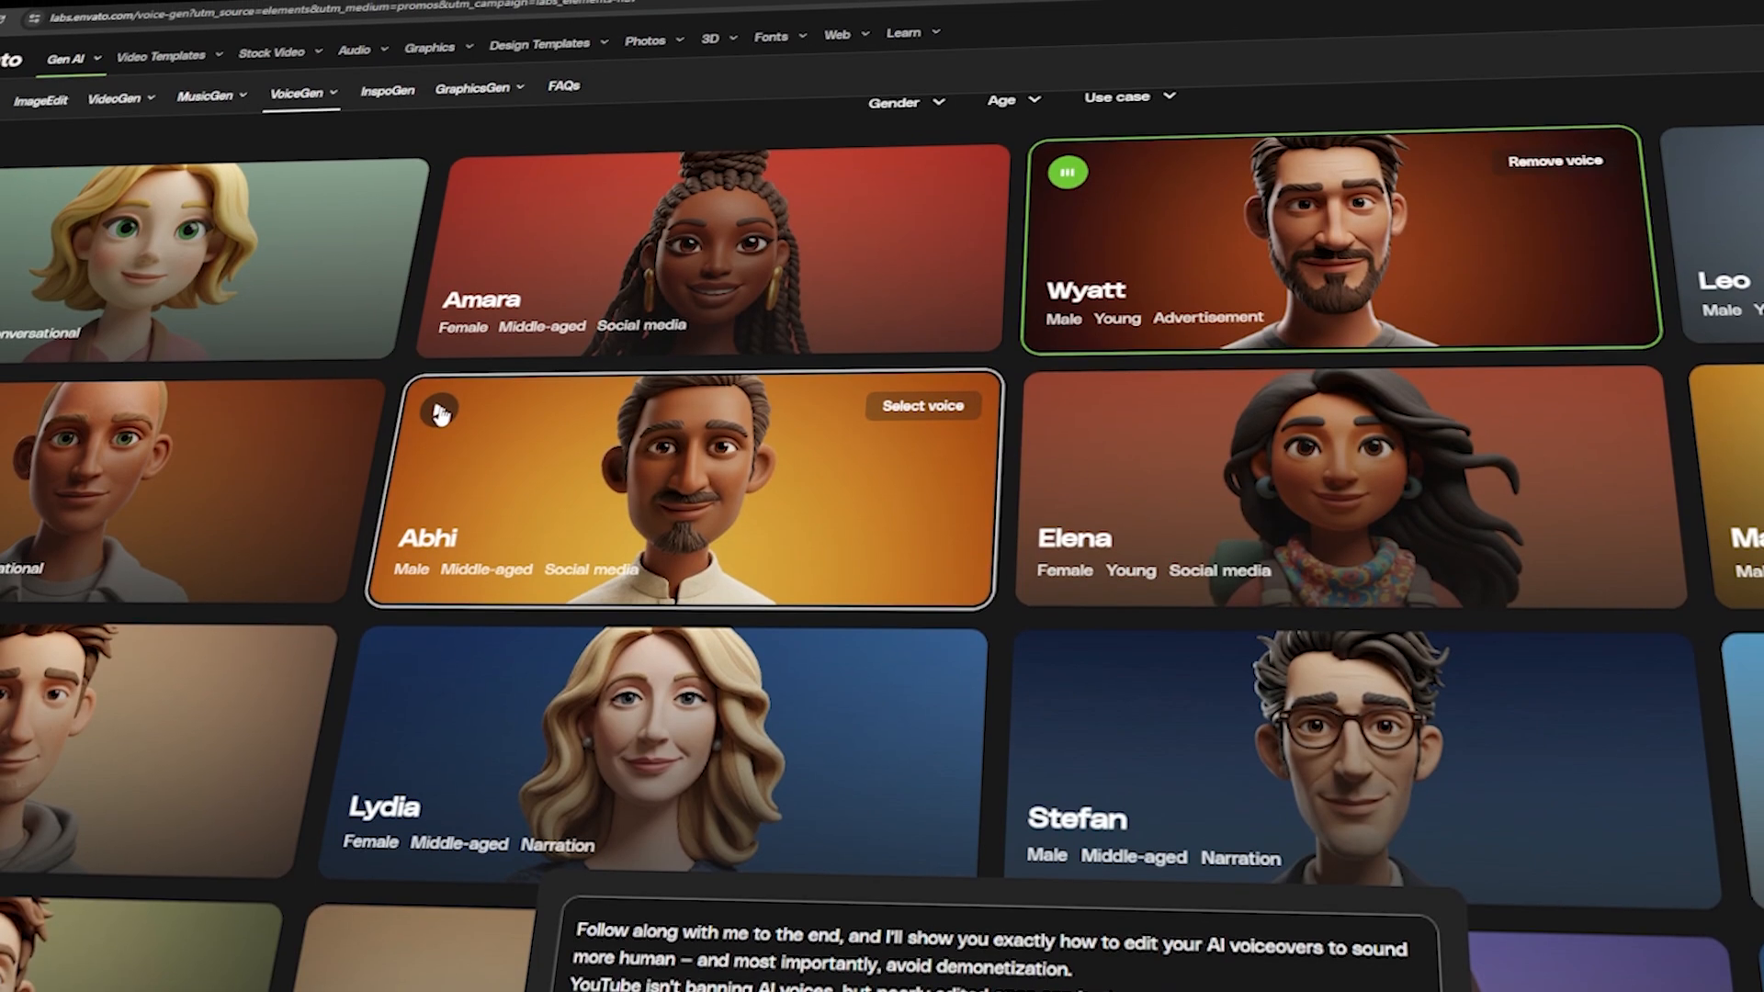
- Preview Abhi's voice sample and browse the other available voices
click(679, 489)
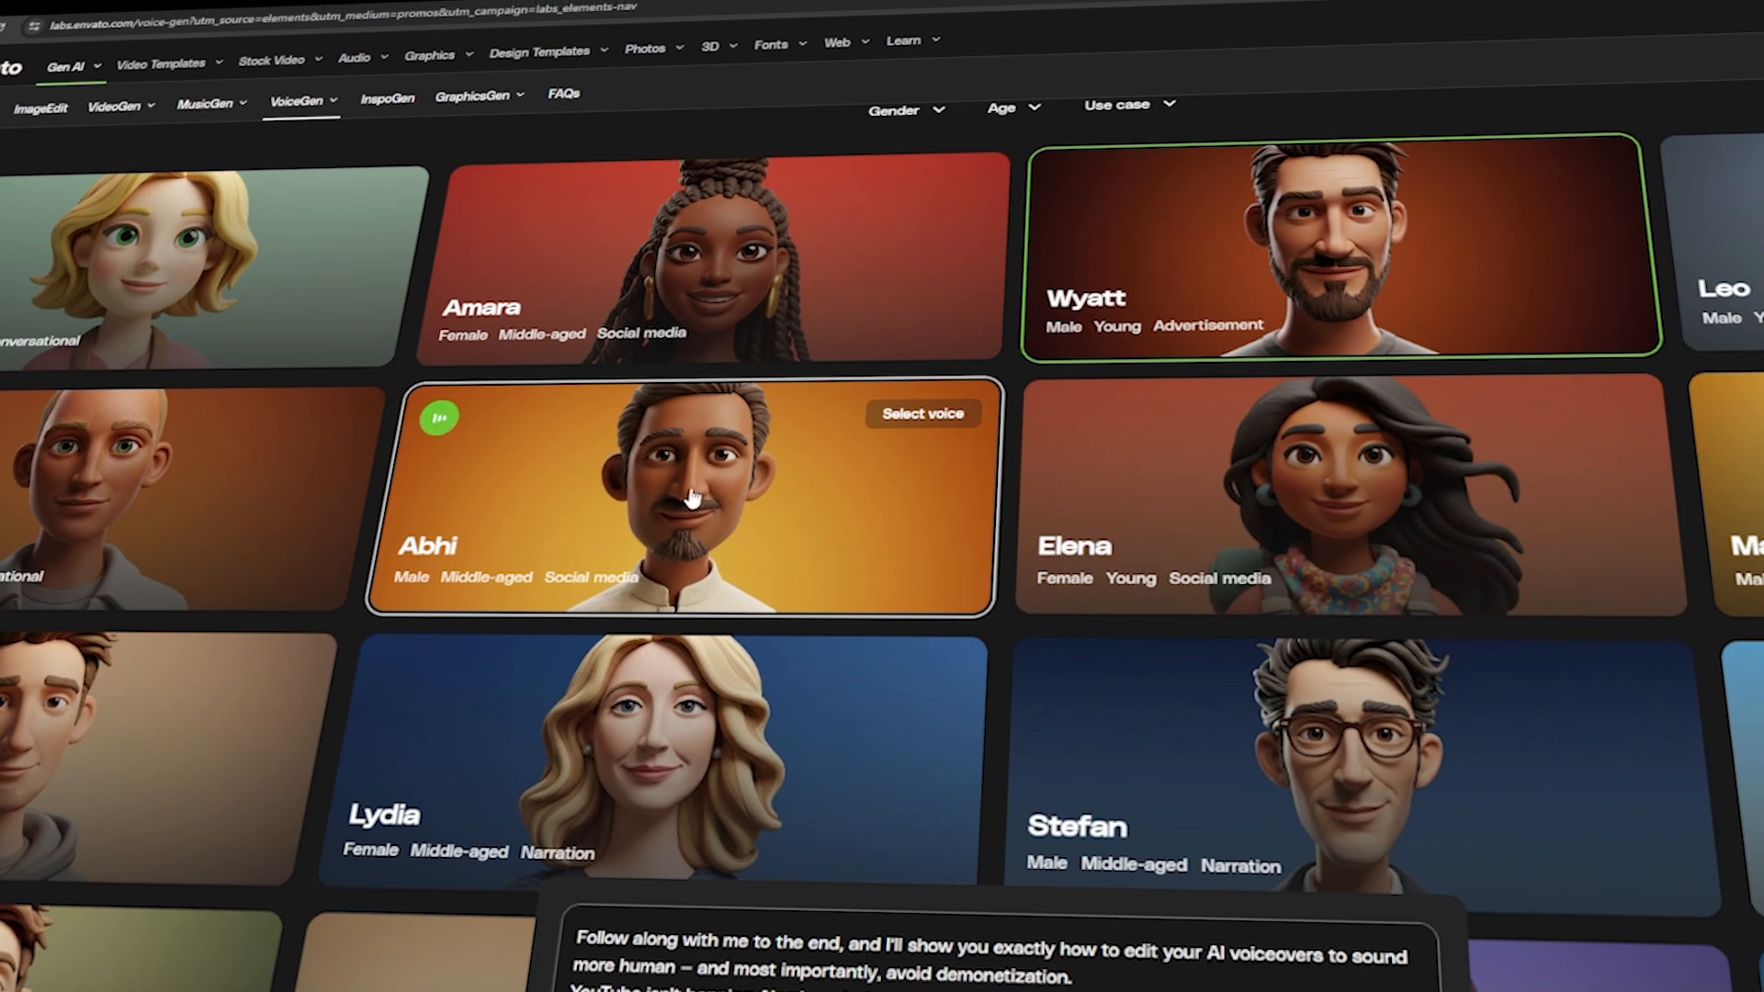
scroll(down, 3)
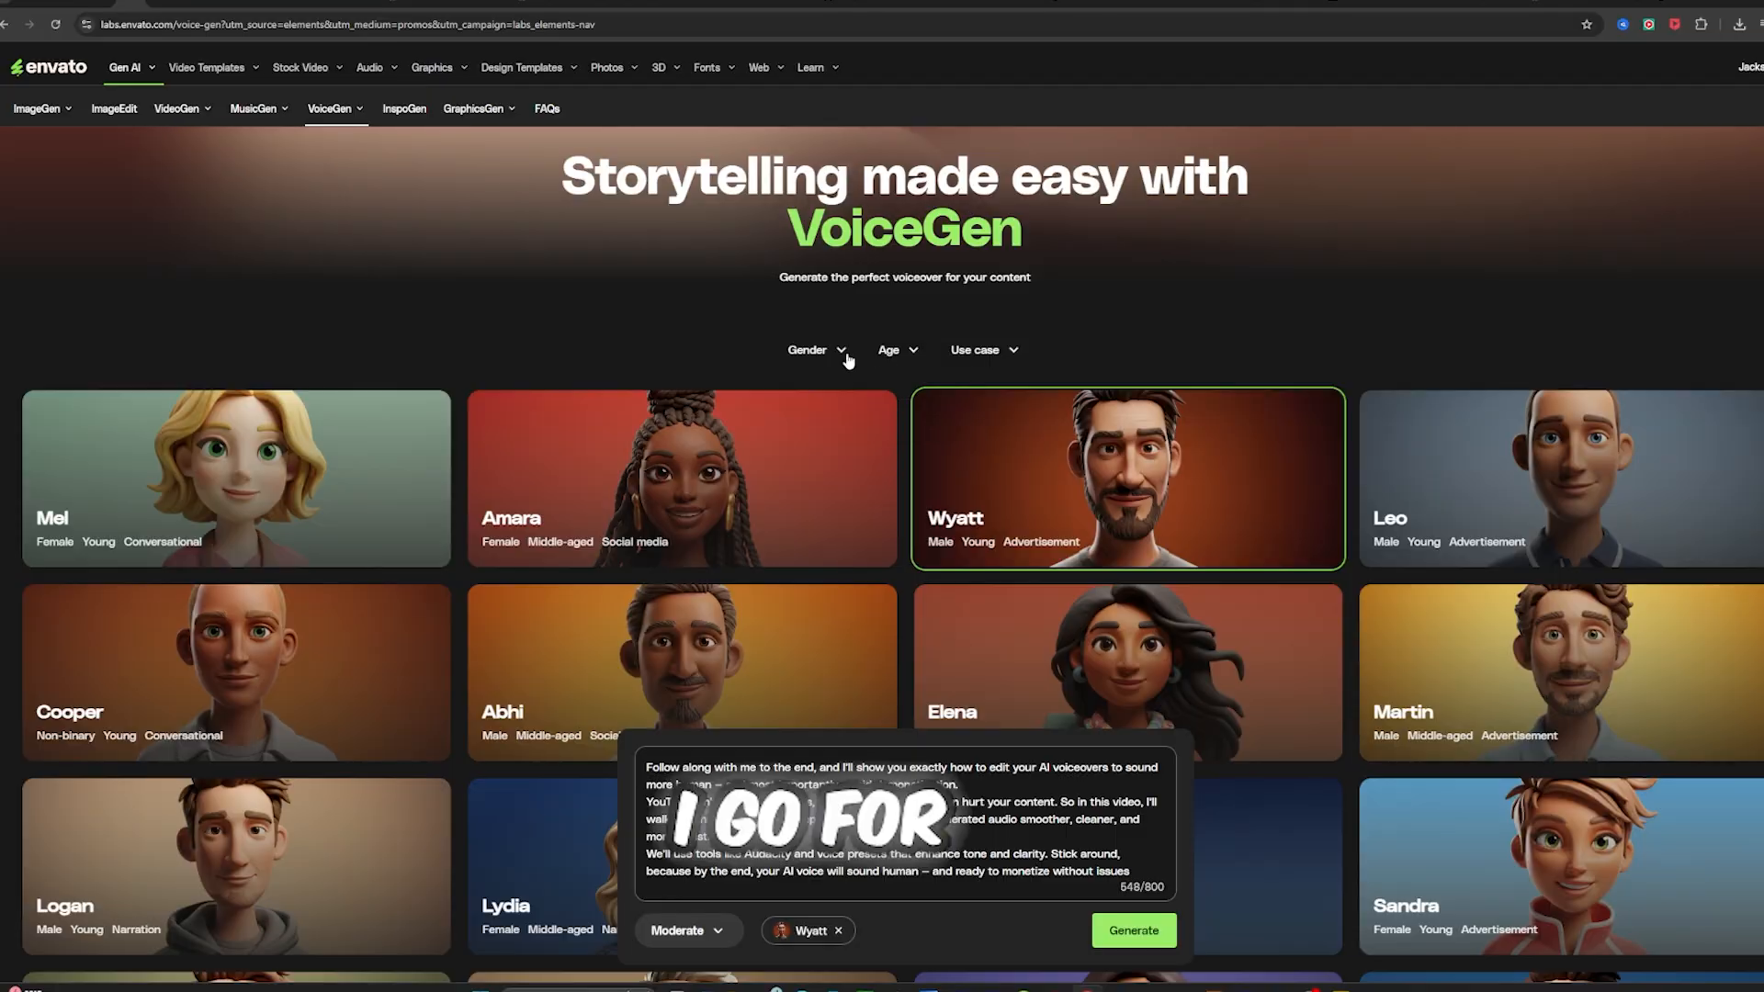
mouse_move(630, 342)
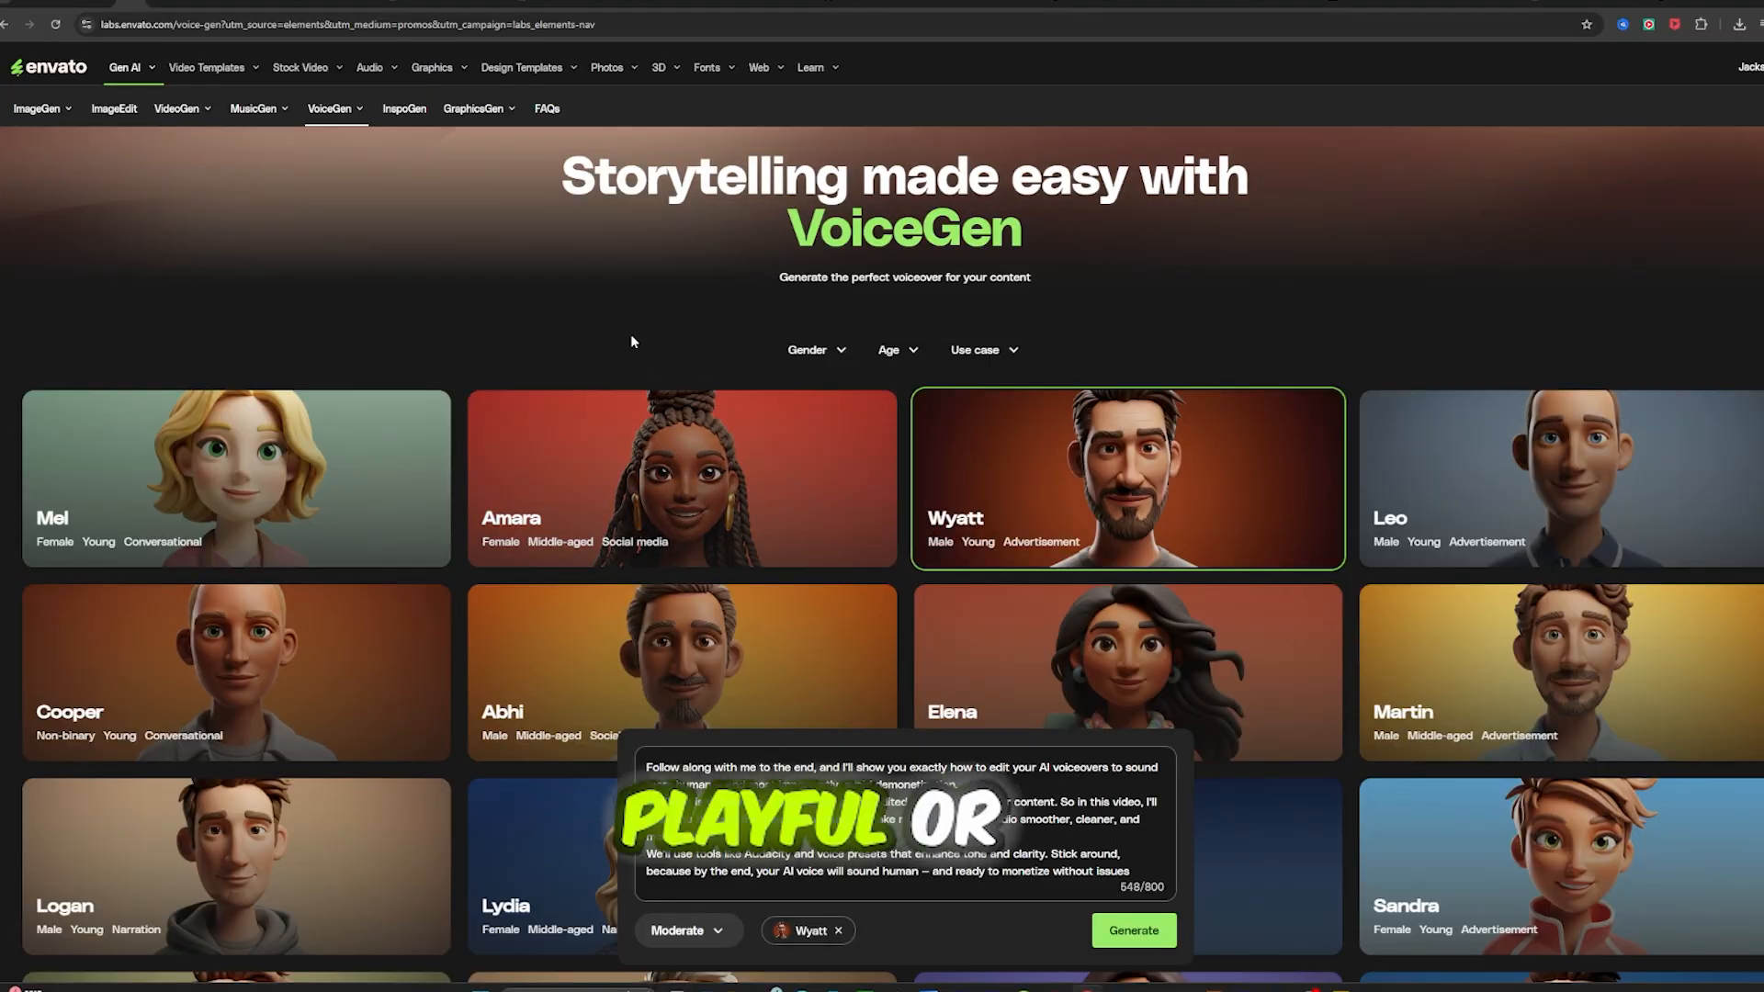
scroll(down, 3)
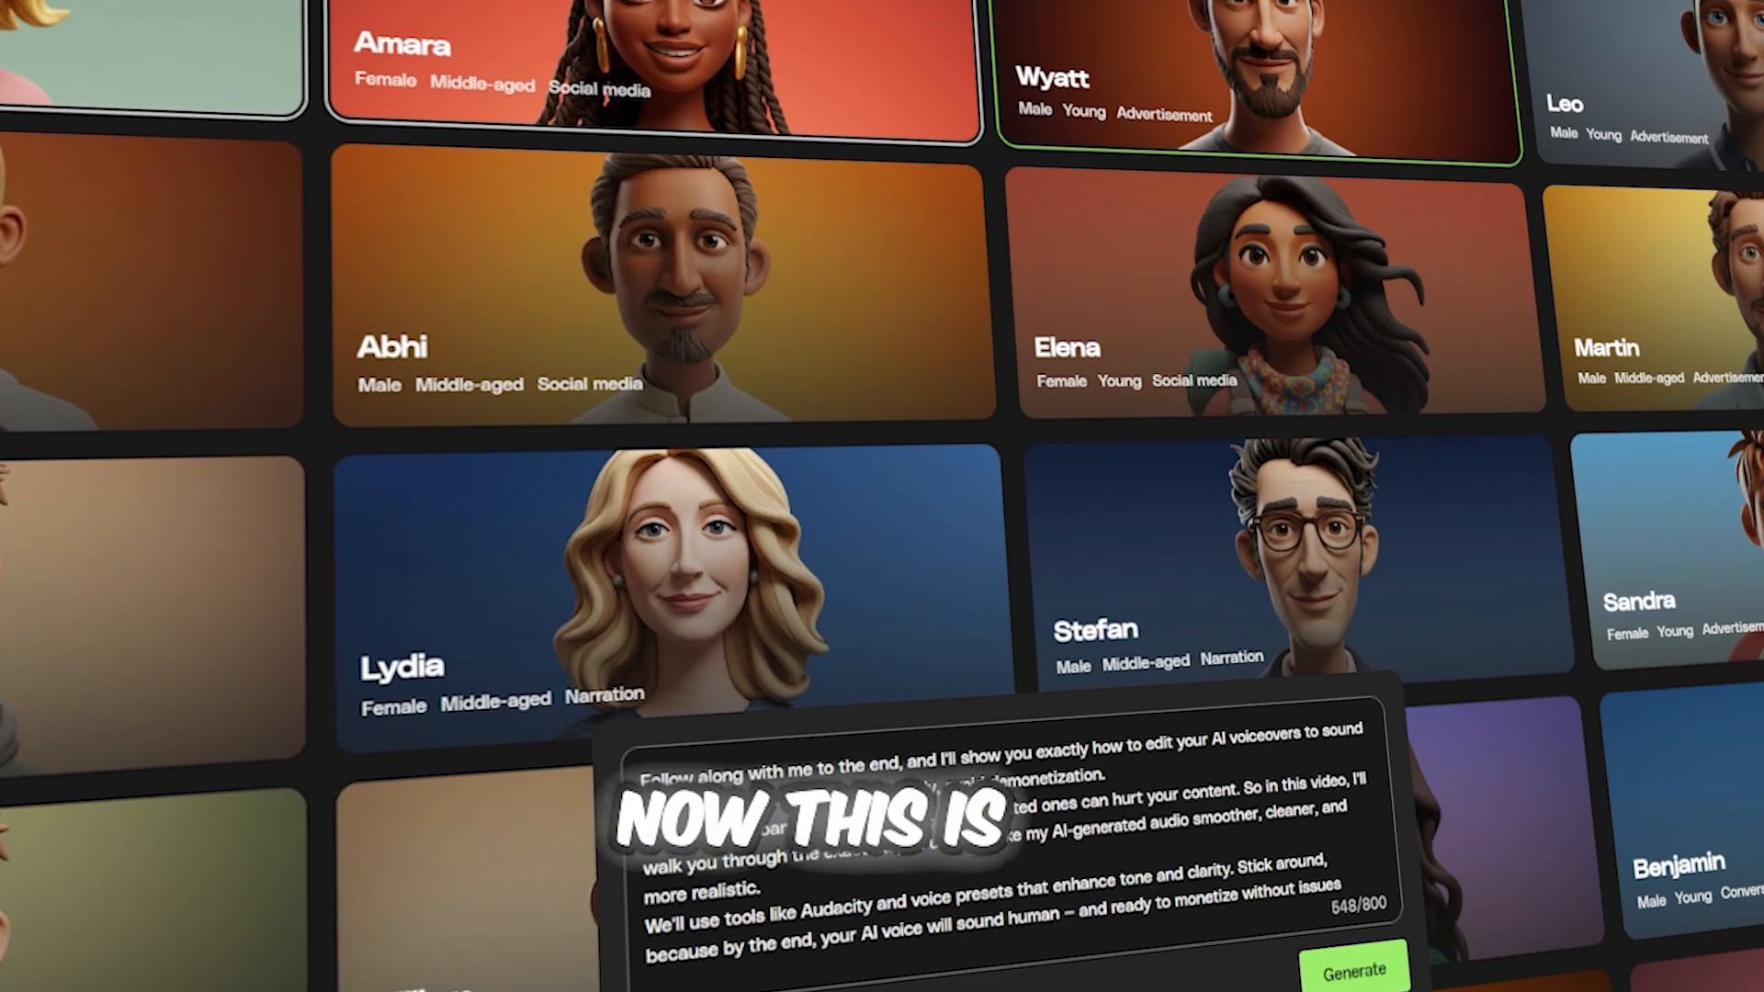
click(1354, 968)
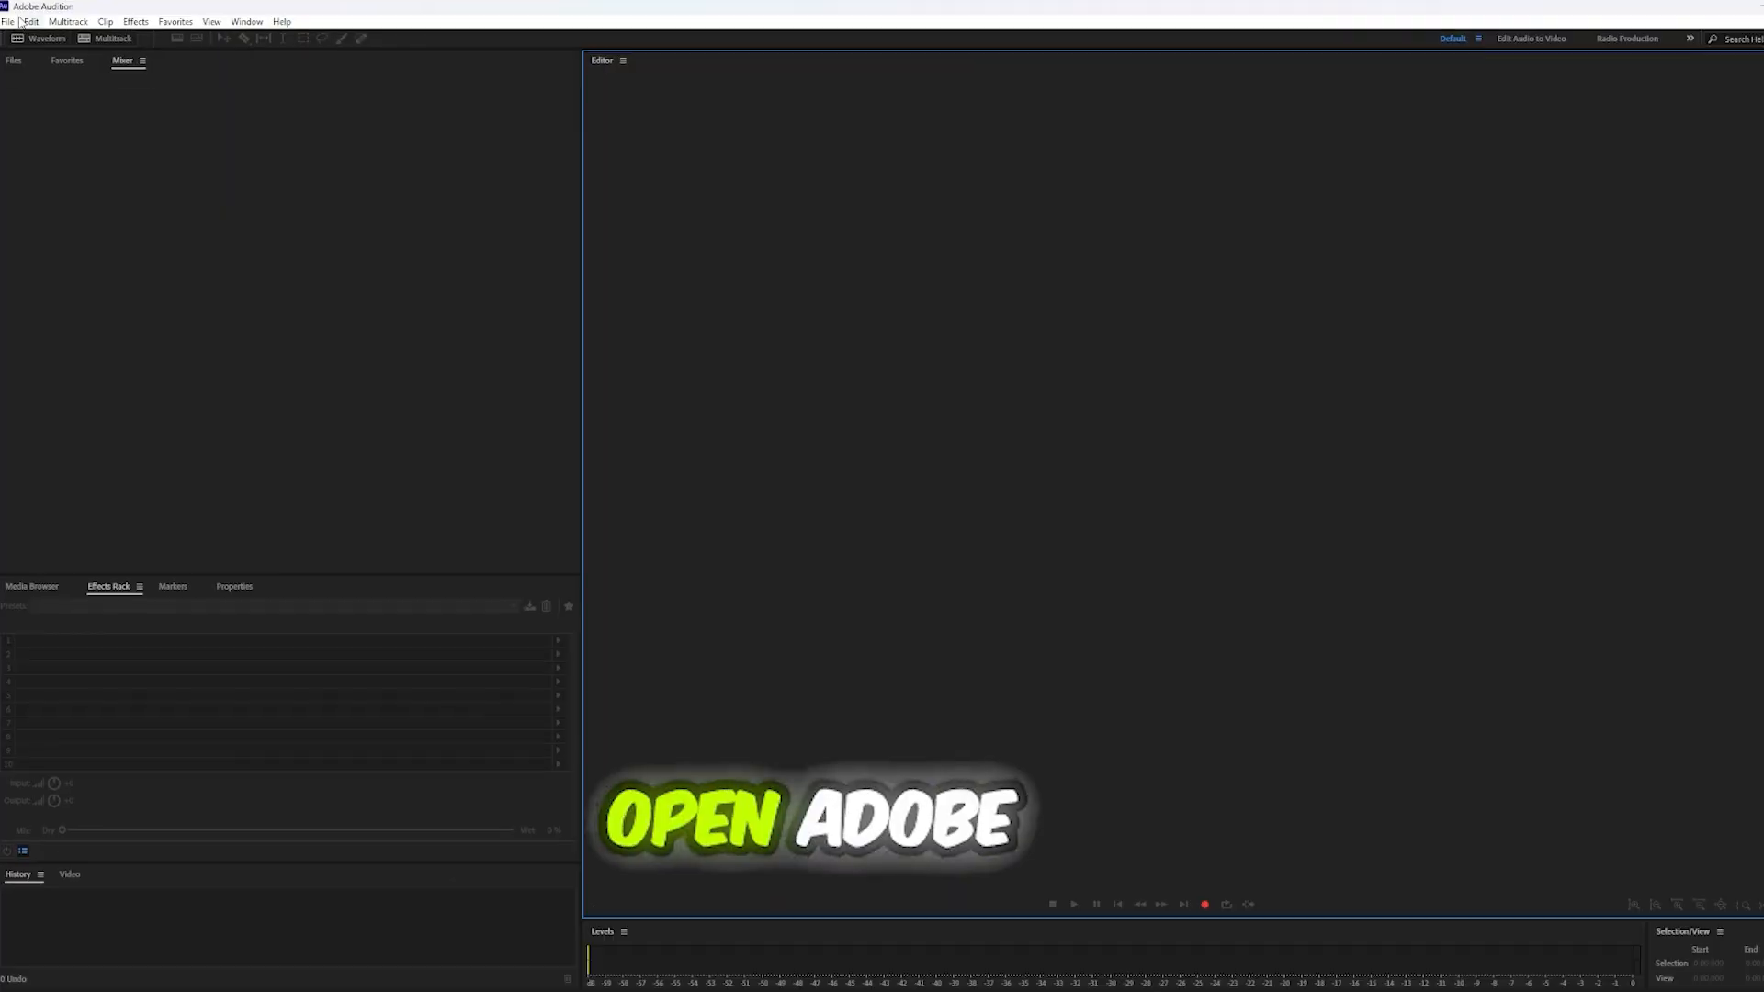
- Open envato_voicegen_wyatt_jul_18_2025_17_51_19 from Downloads into the editor
click(8, 20)
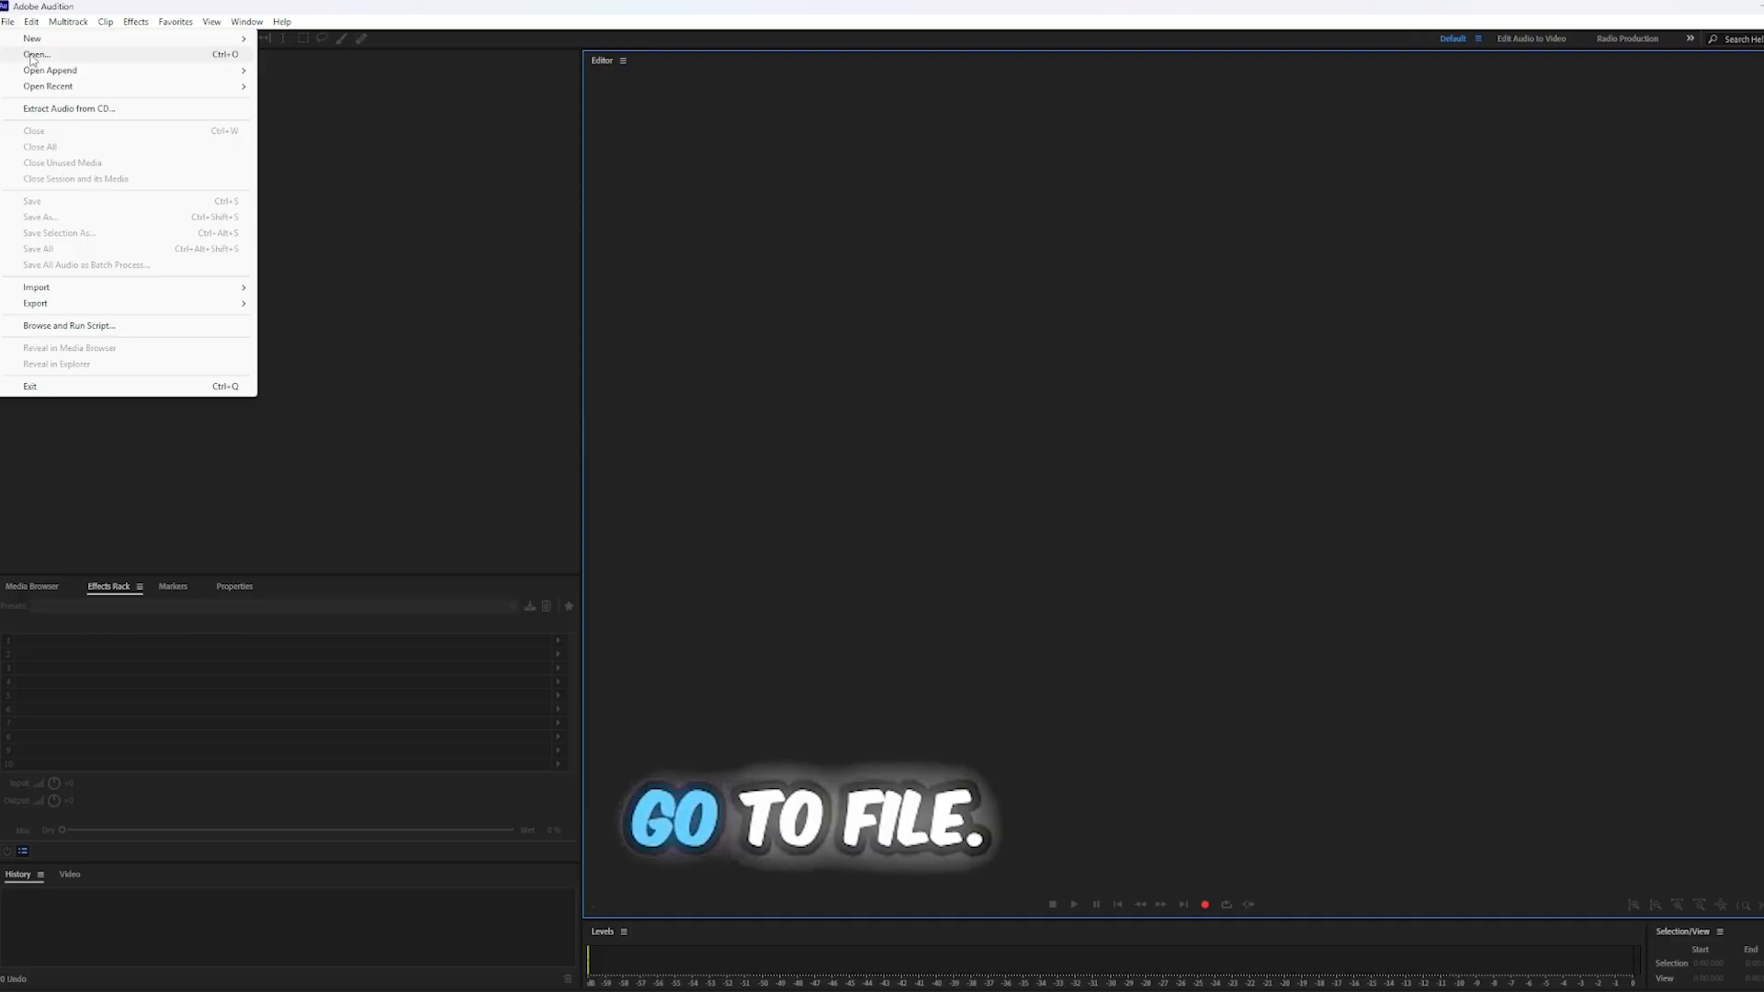
click(36, 53)
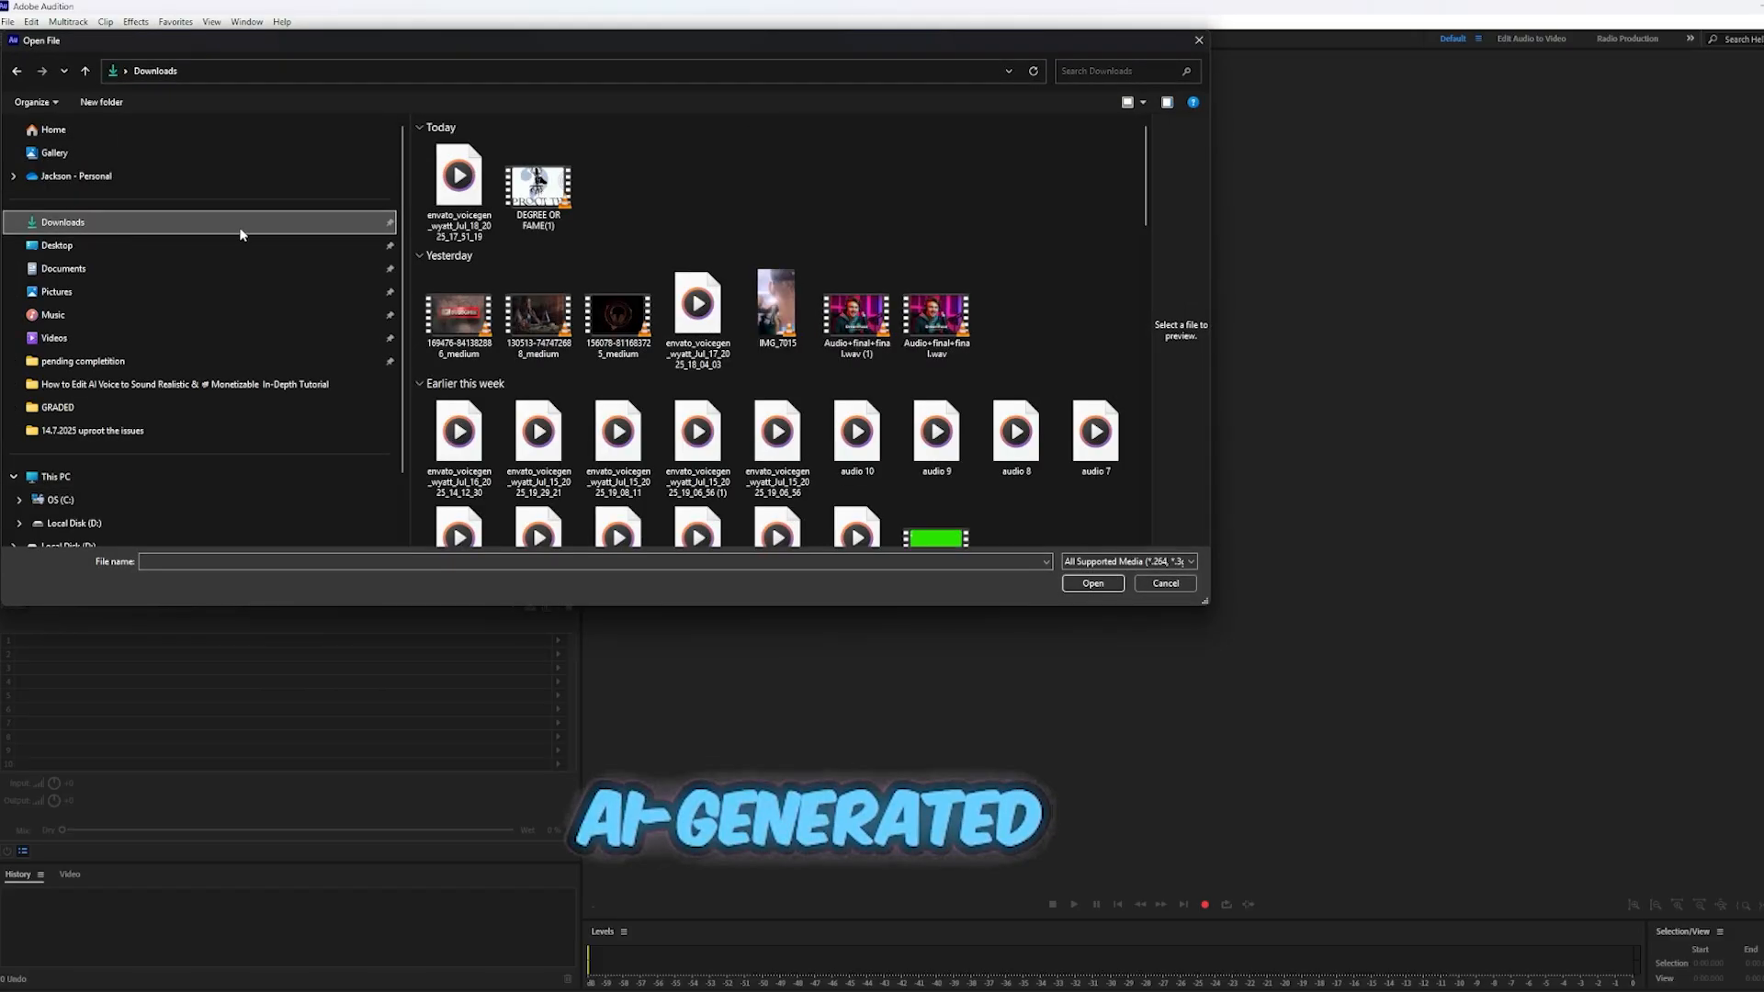
click(458, 180)
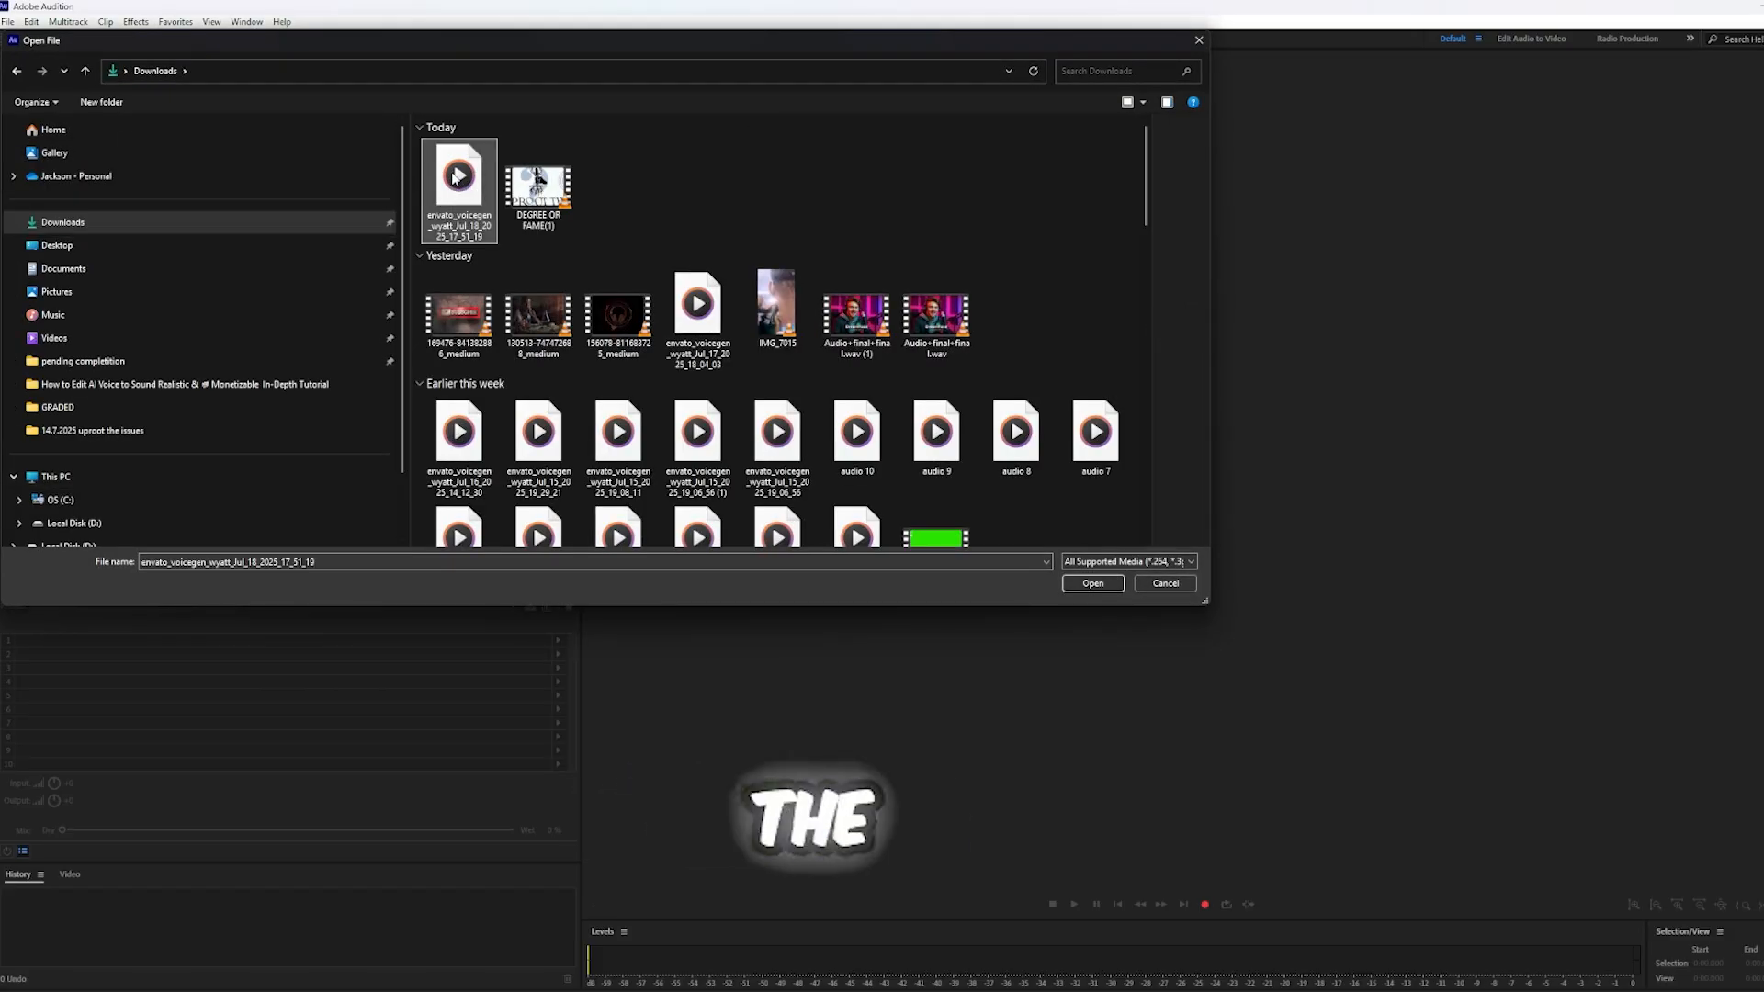
click(1089, 582)
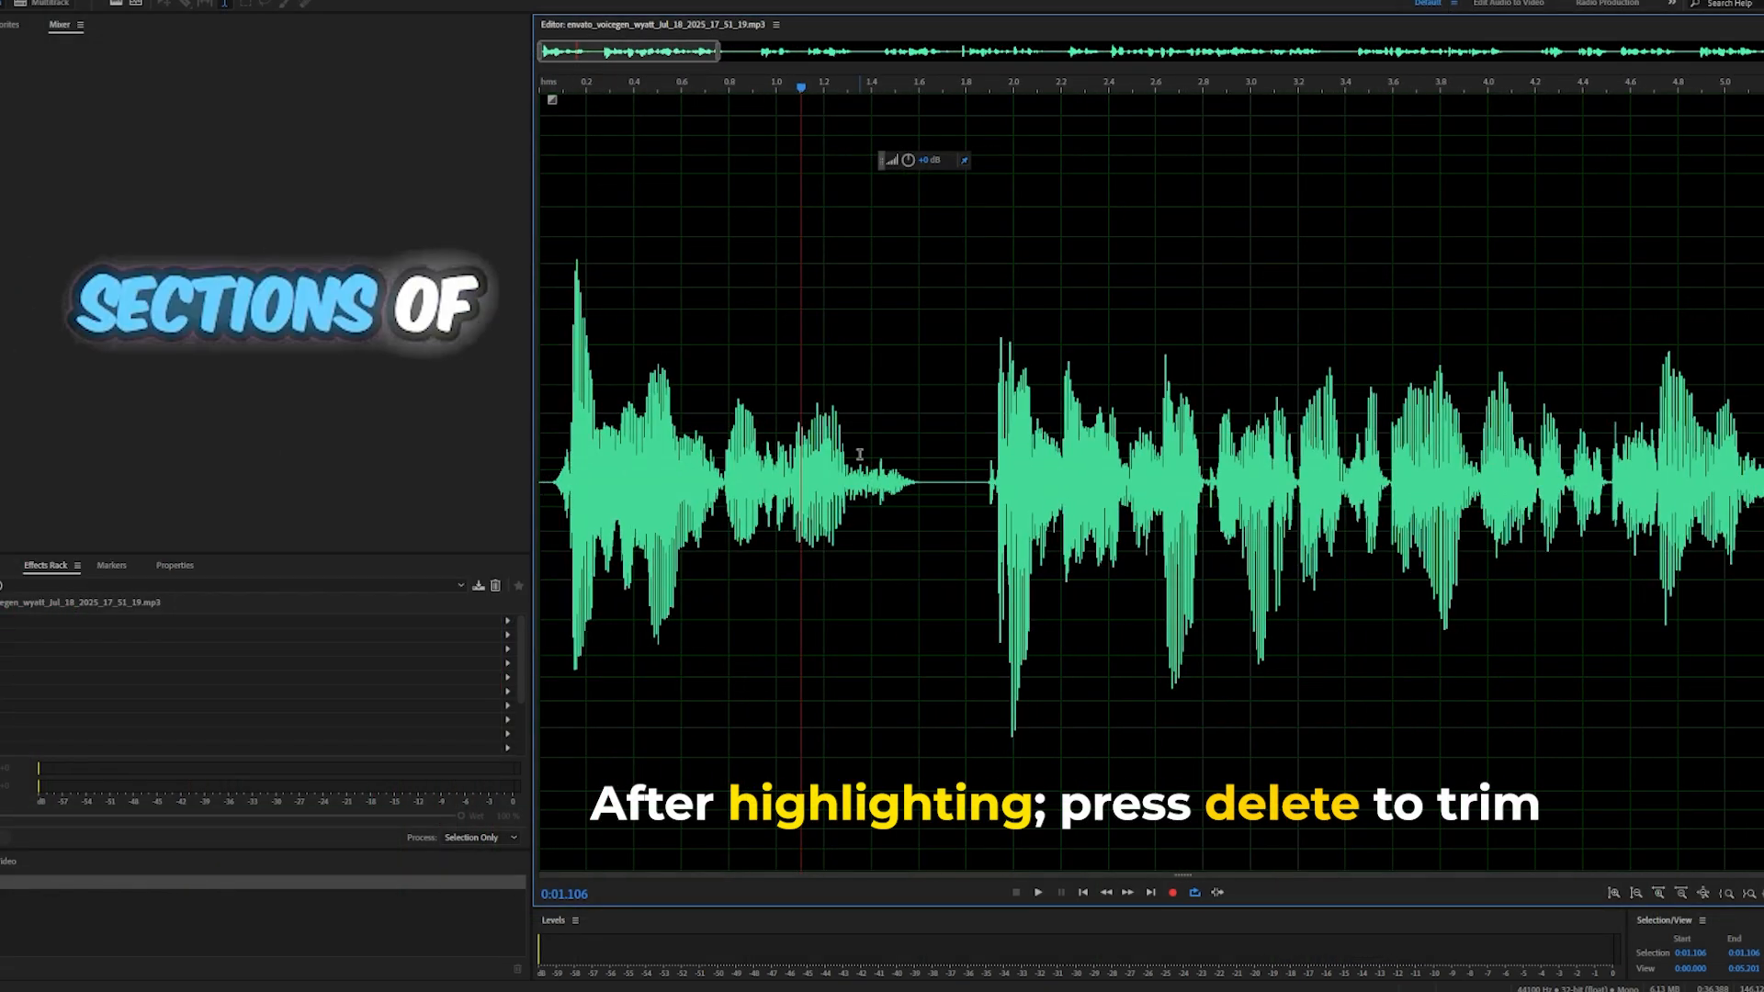
- Delete the silent gaps near 5.4, 12.7, 20.3 and 26.5 seconds from the waveform
click(1034, 892)
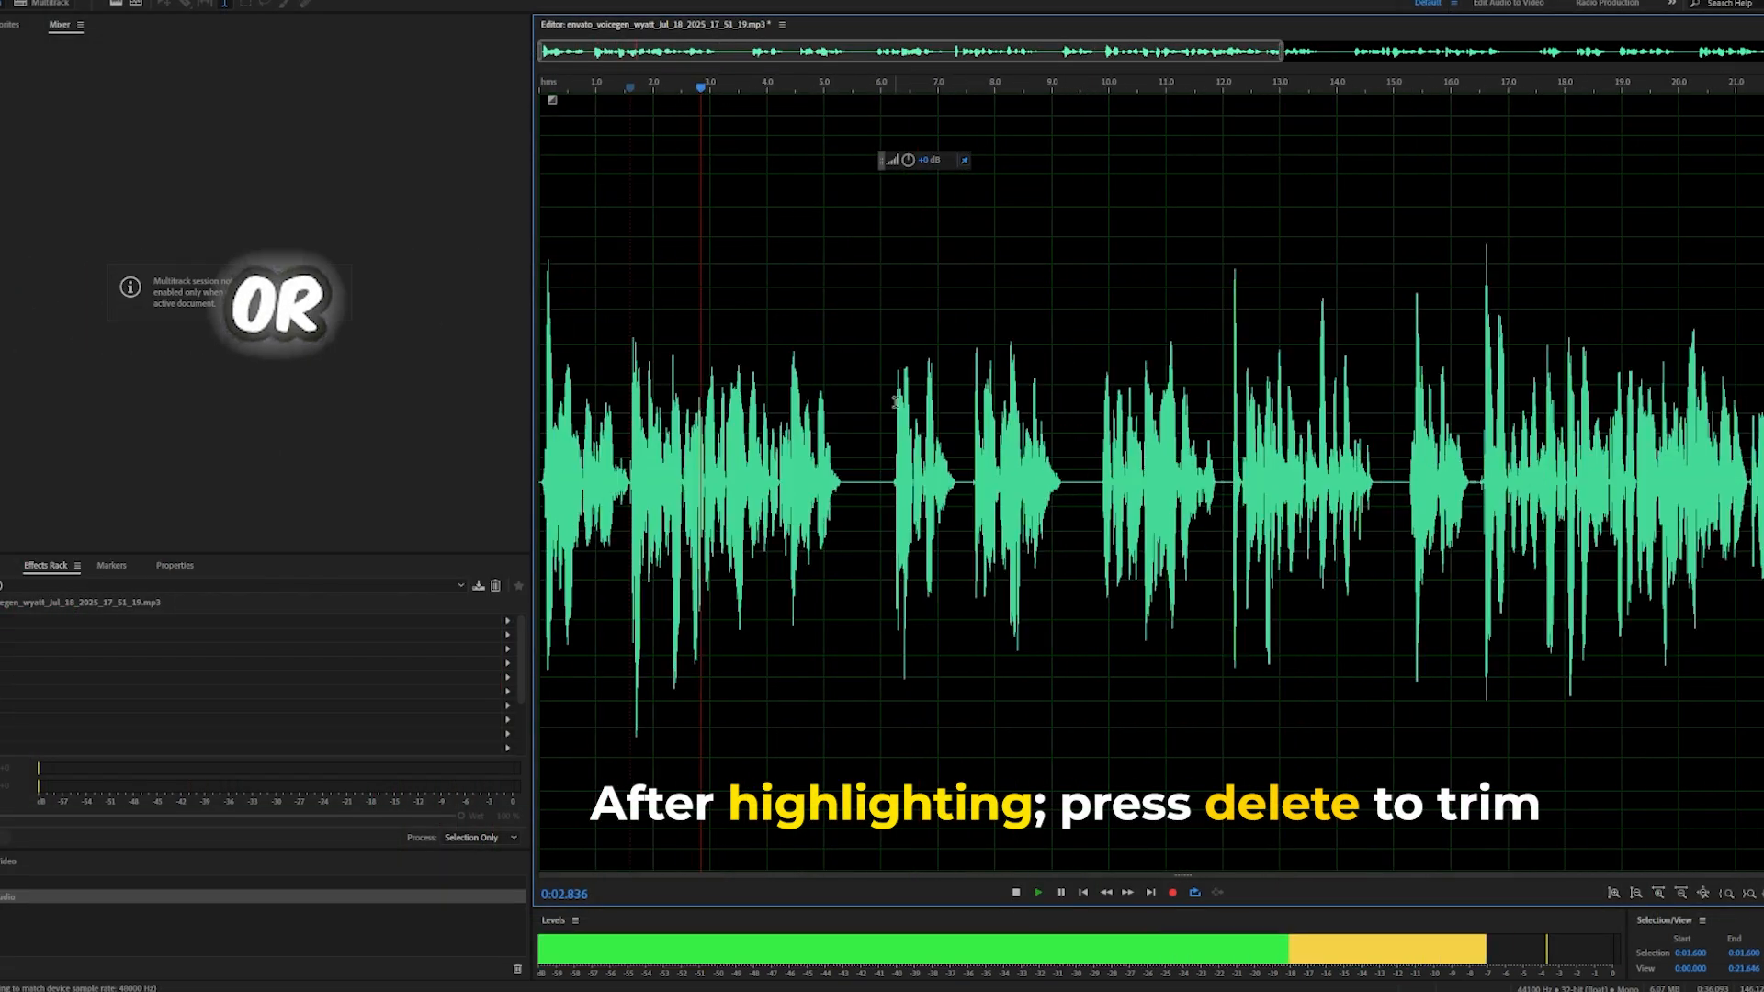
drag(841, 484, 889, 483)
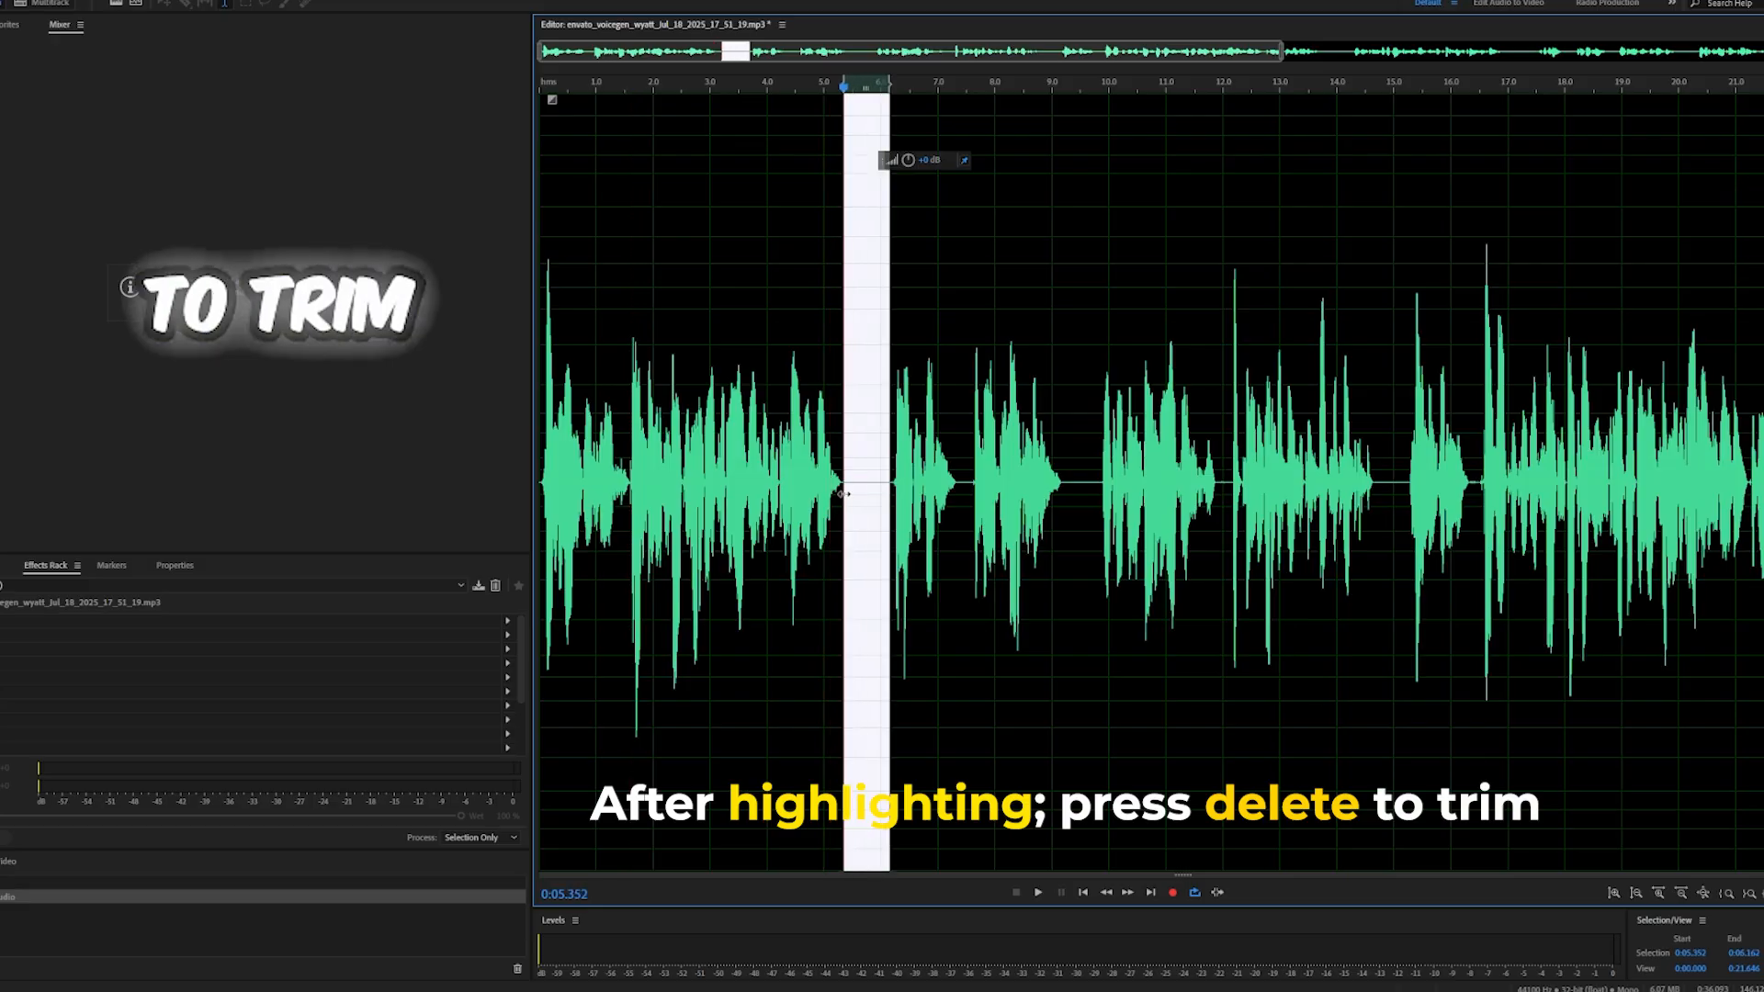
key(Delete)
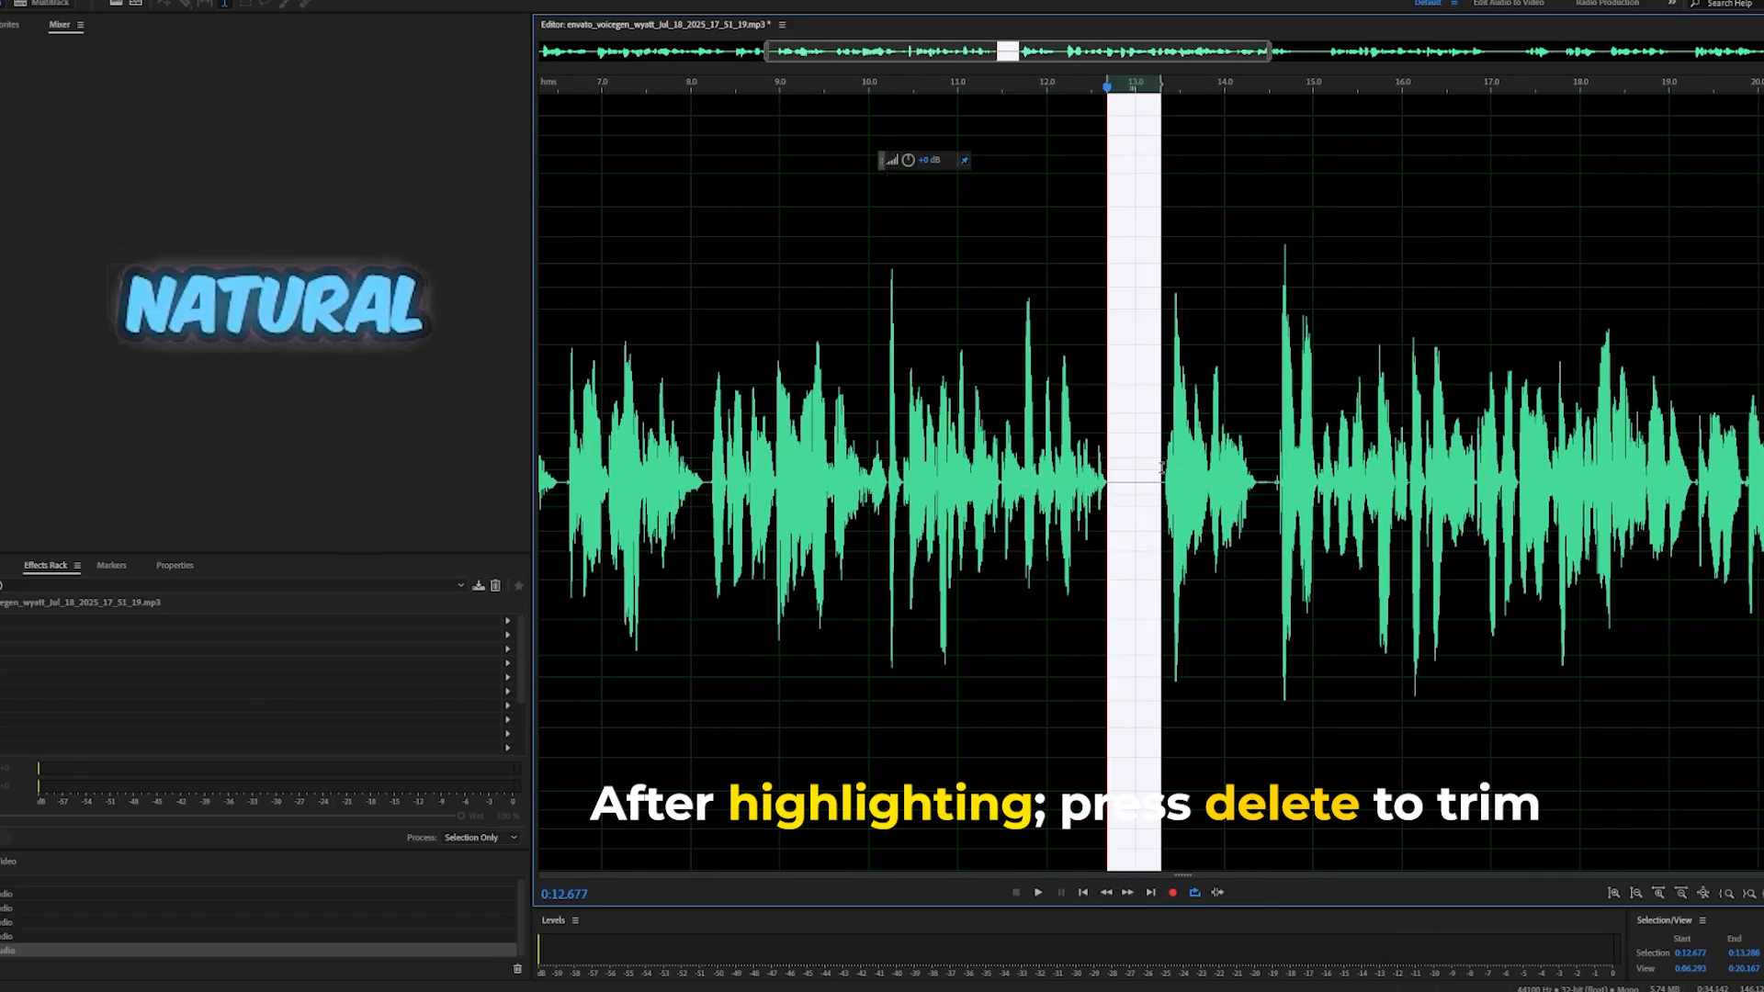
key(Delete)
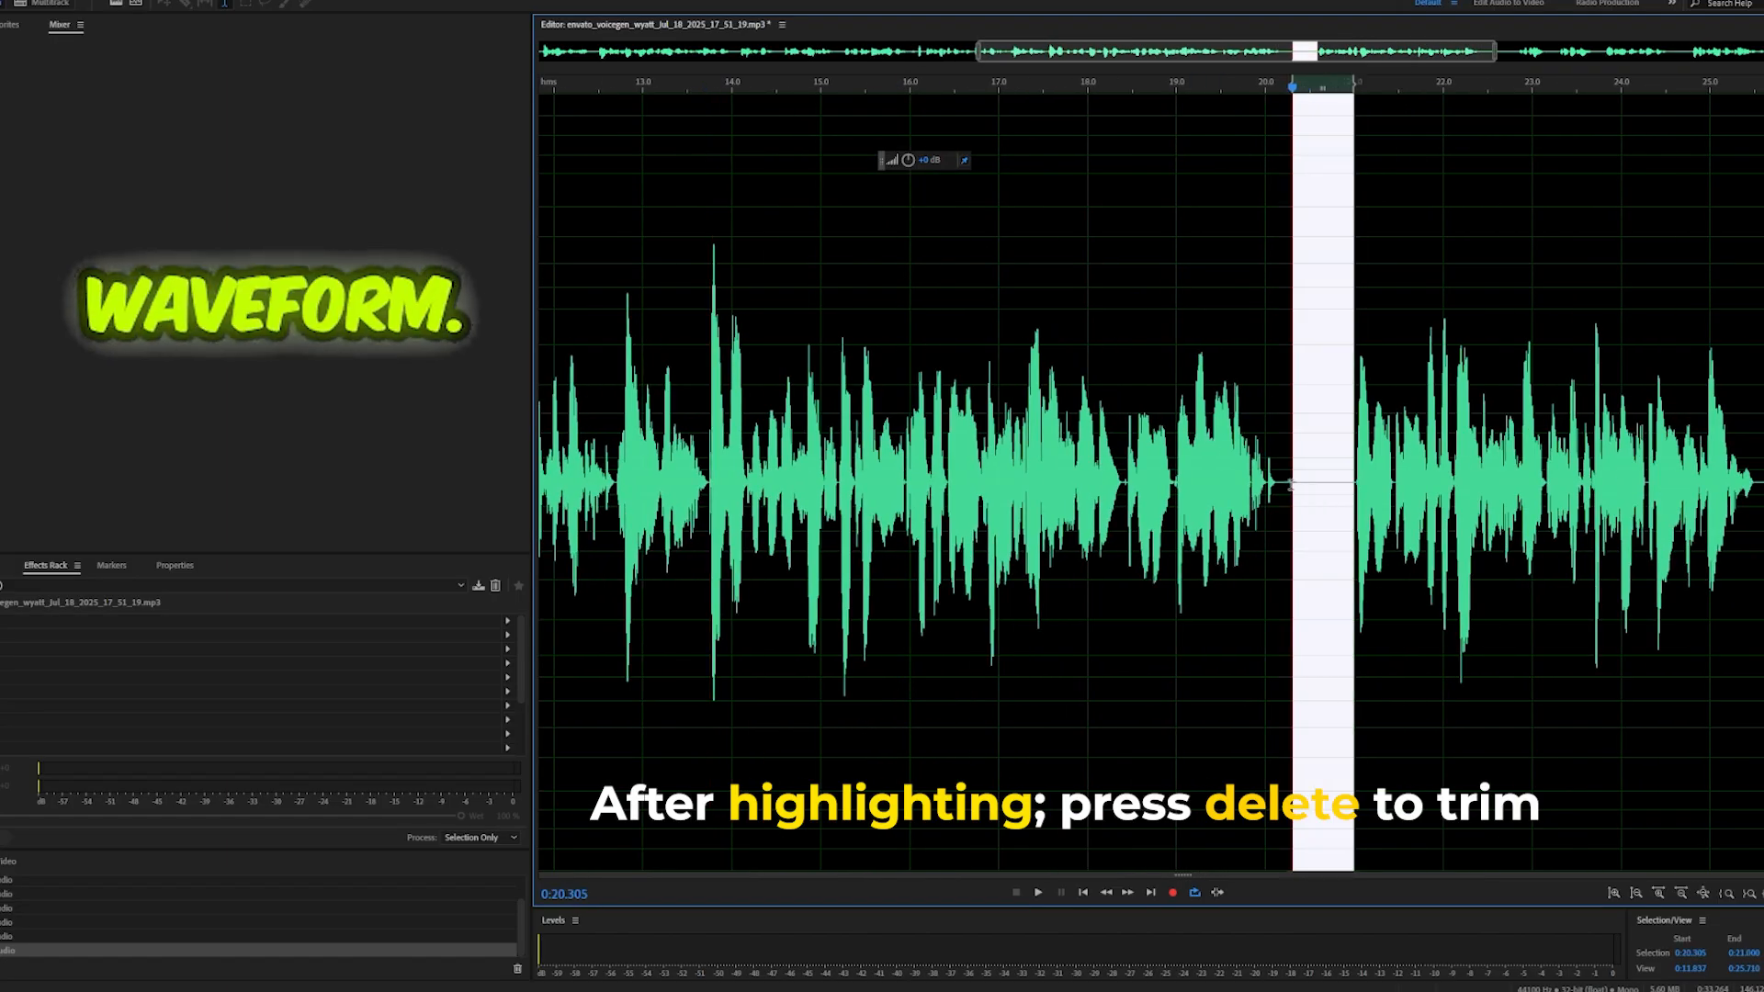
key(delete)
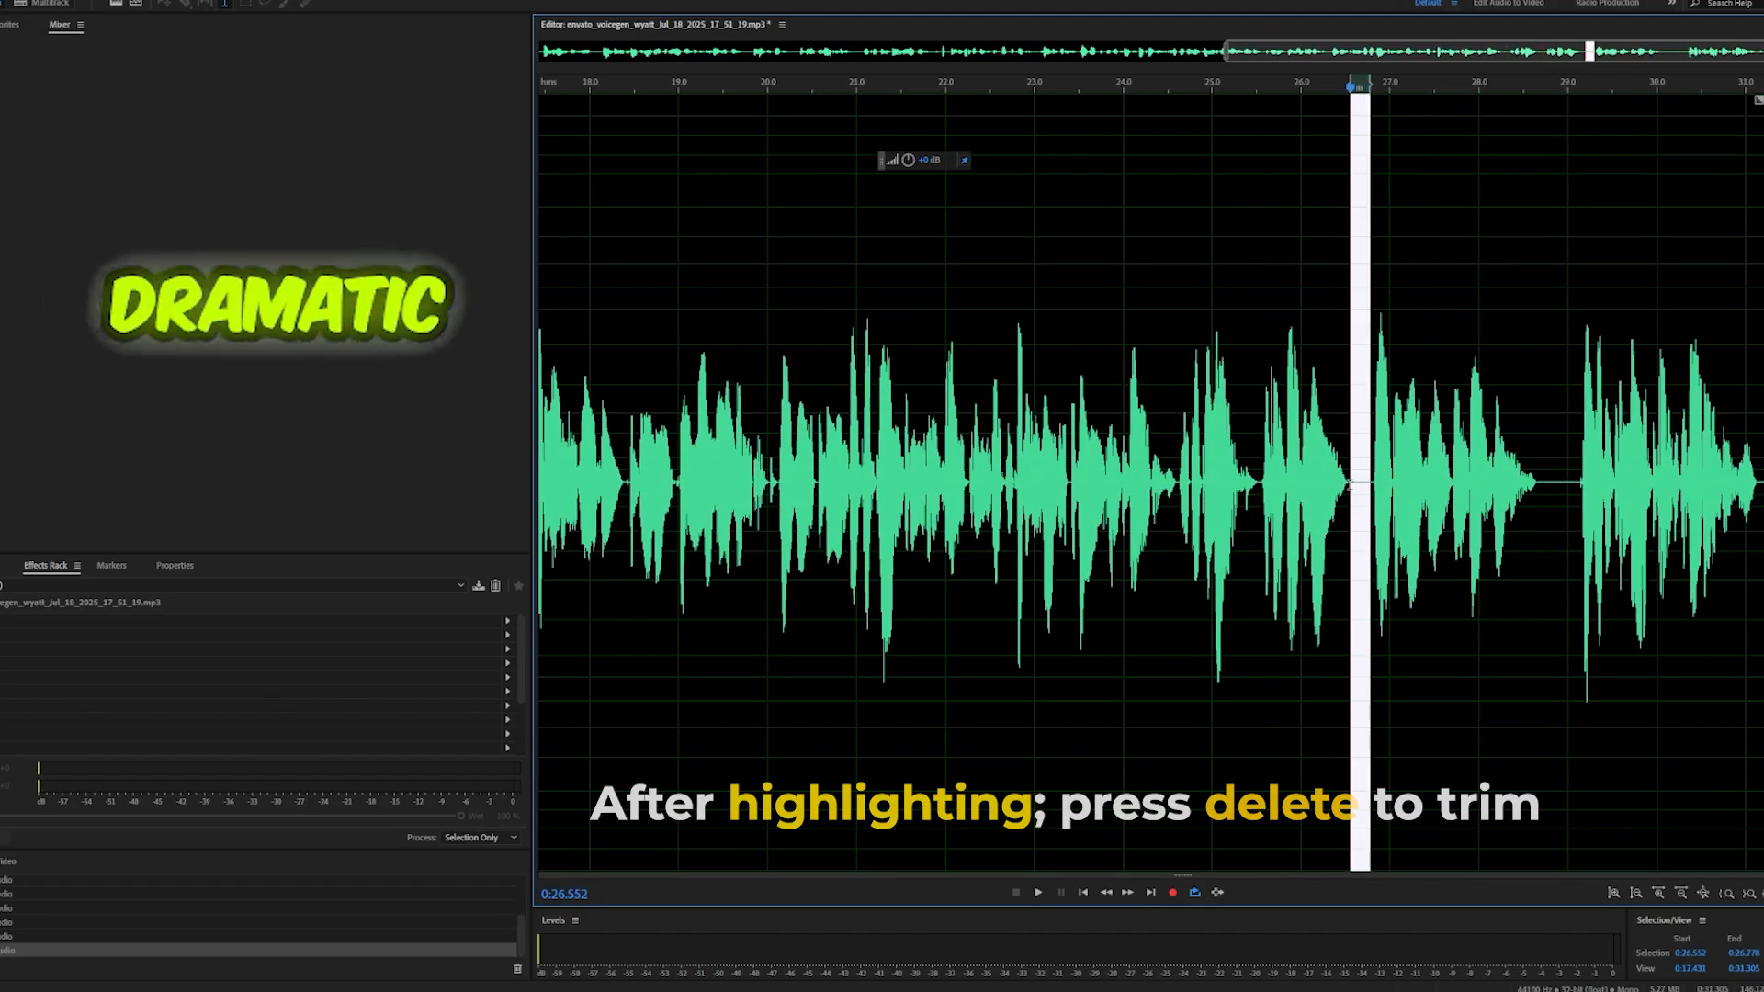
key(Delete)
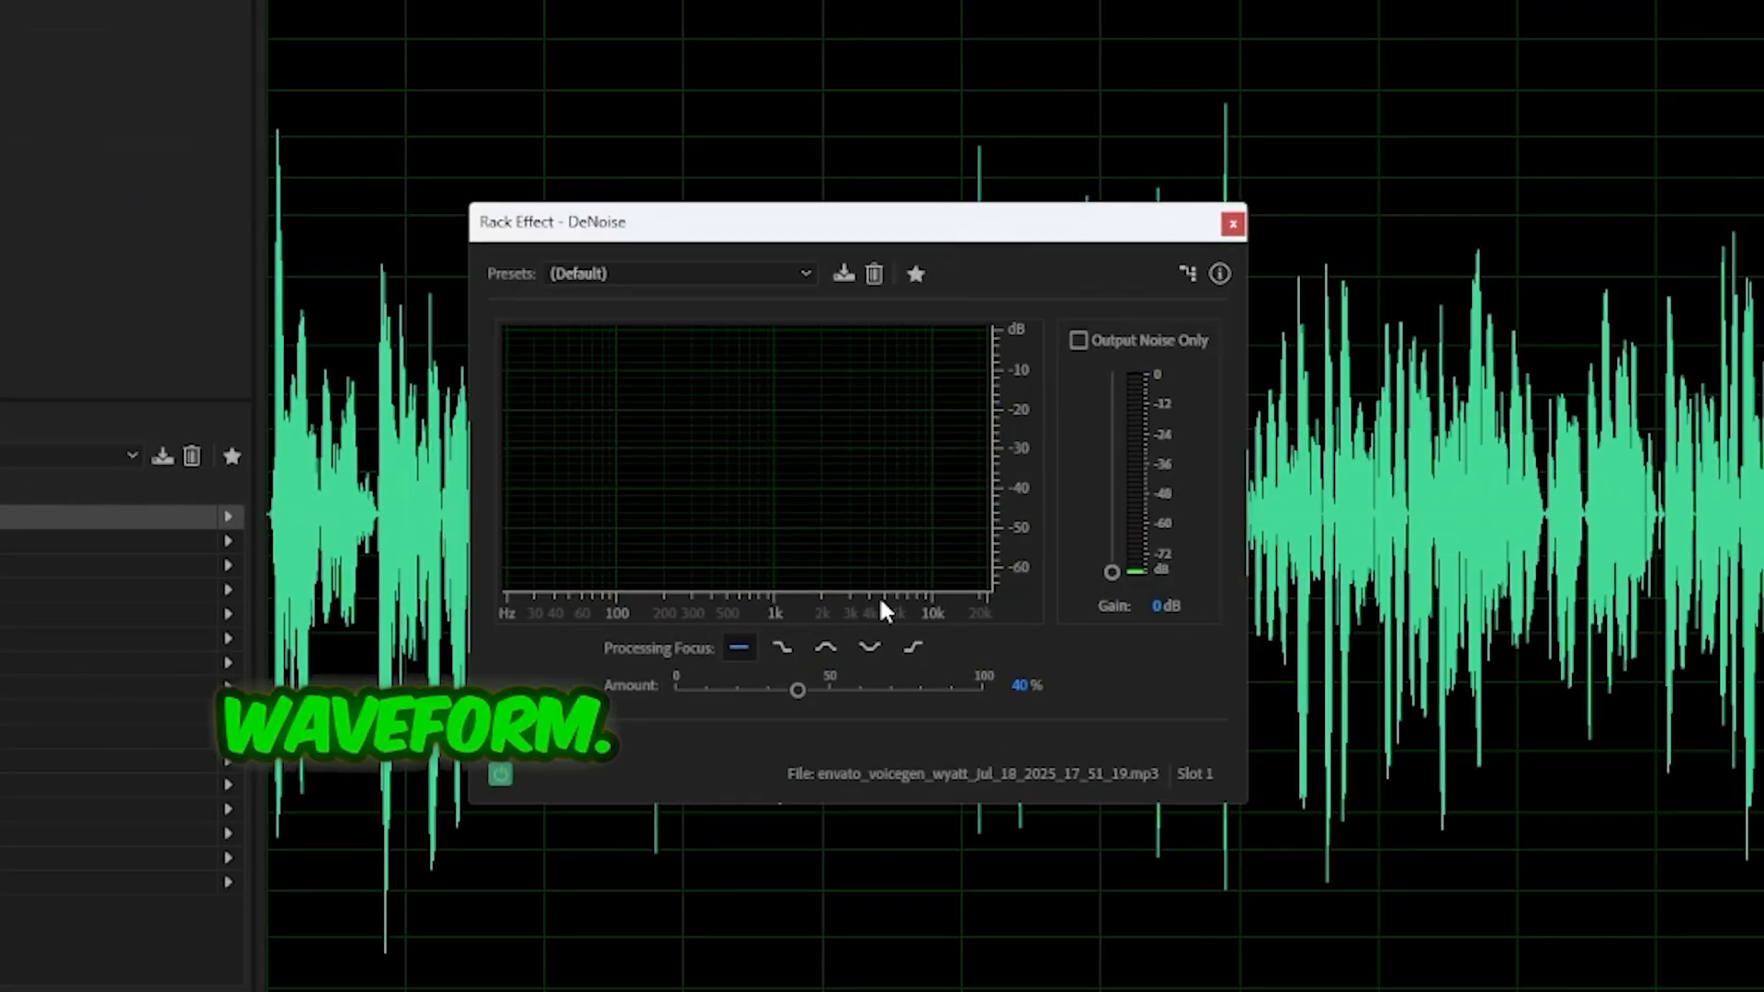
- Choose a noise reduction preset in the DeNoise effect
click(678, 274)
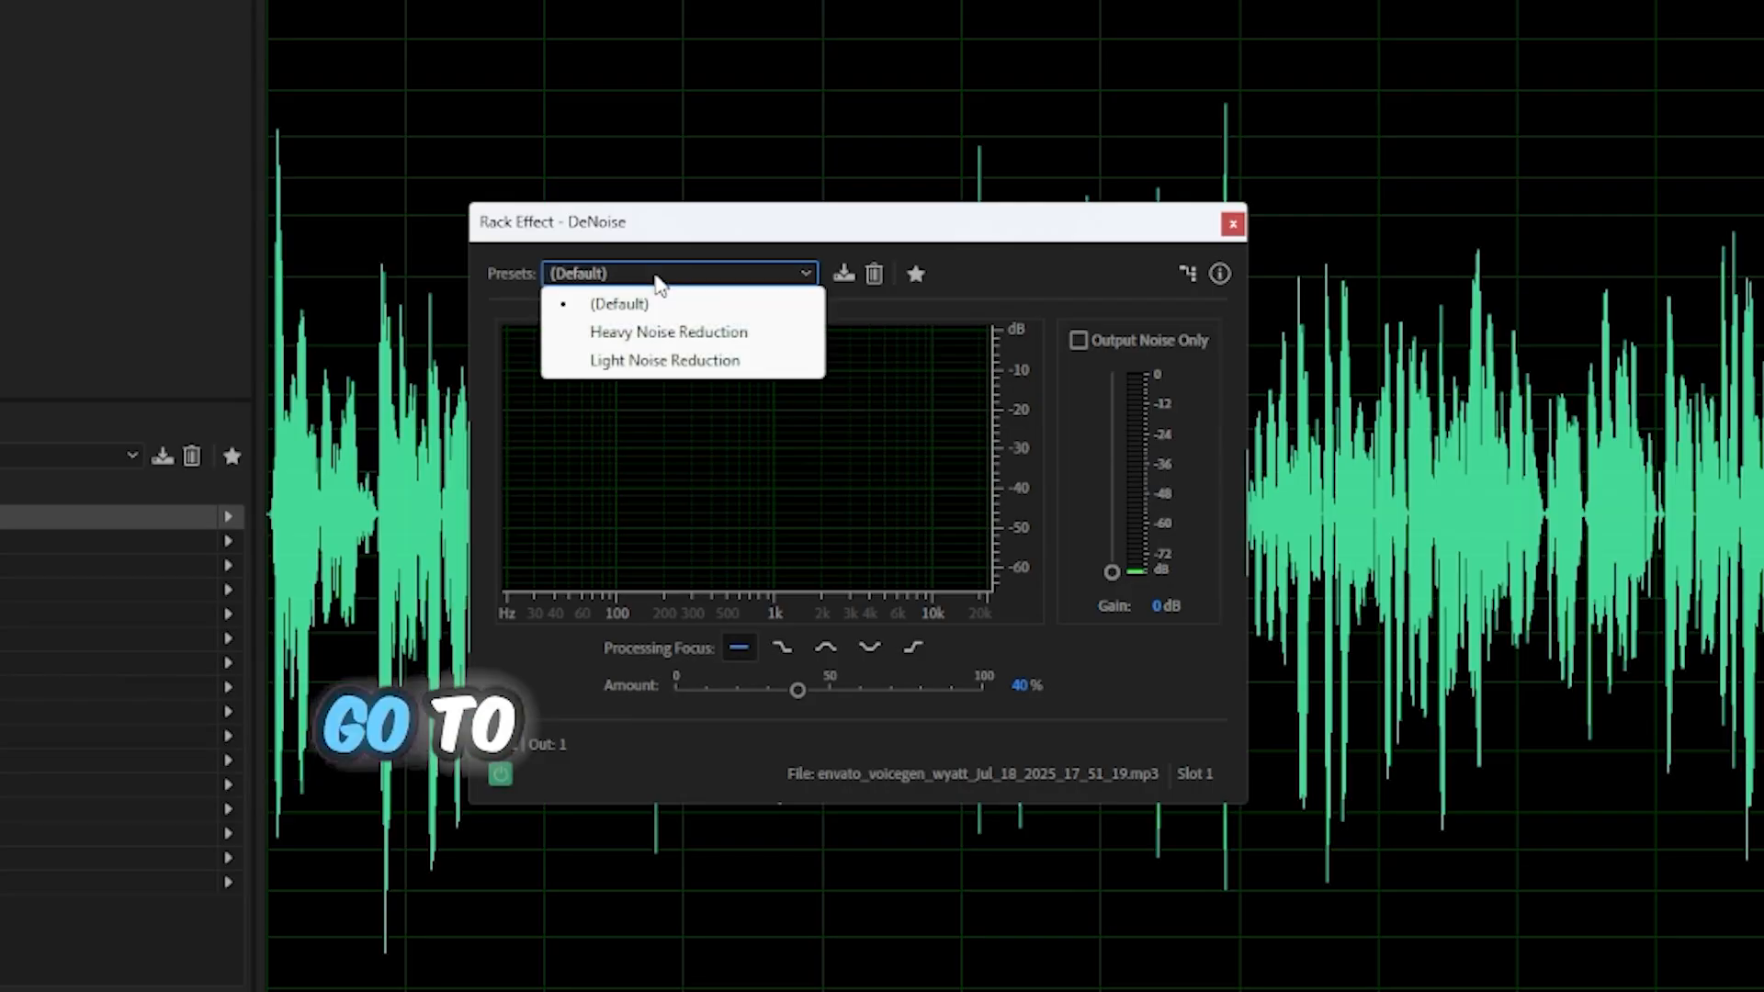
click(663, 360)
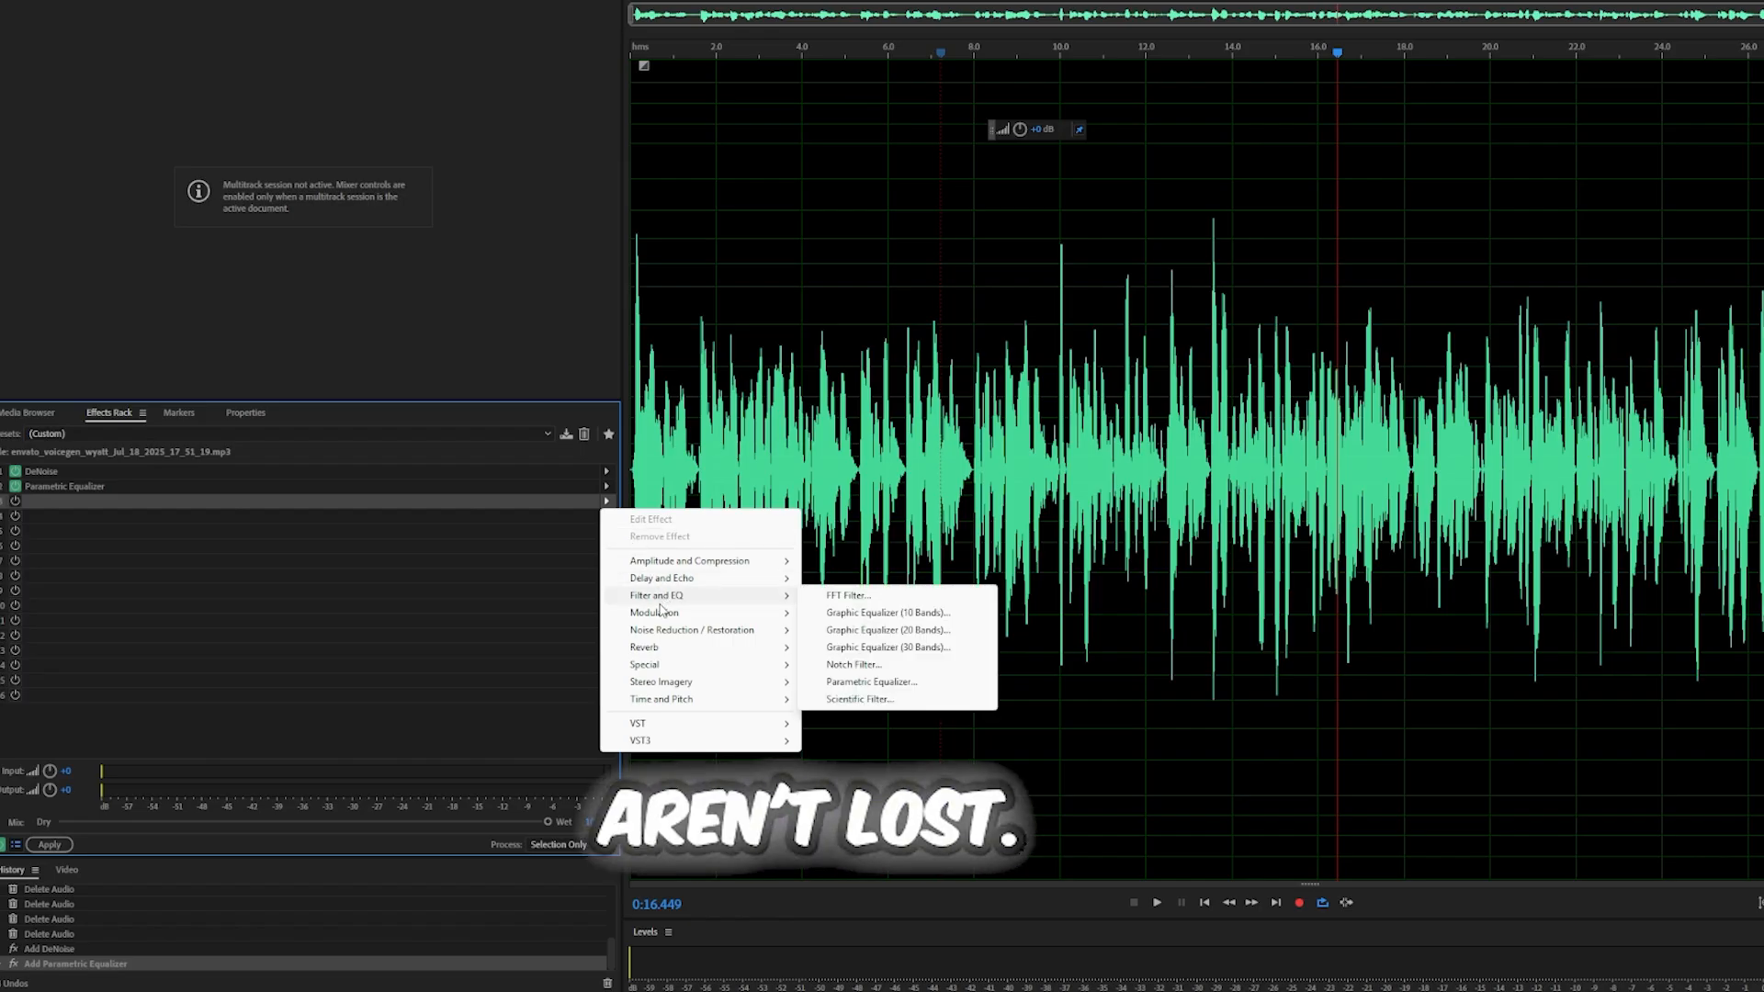
mouse_move(689, 561)
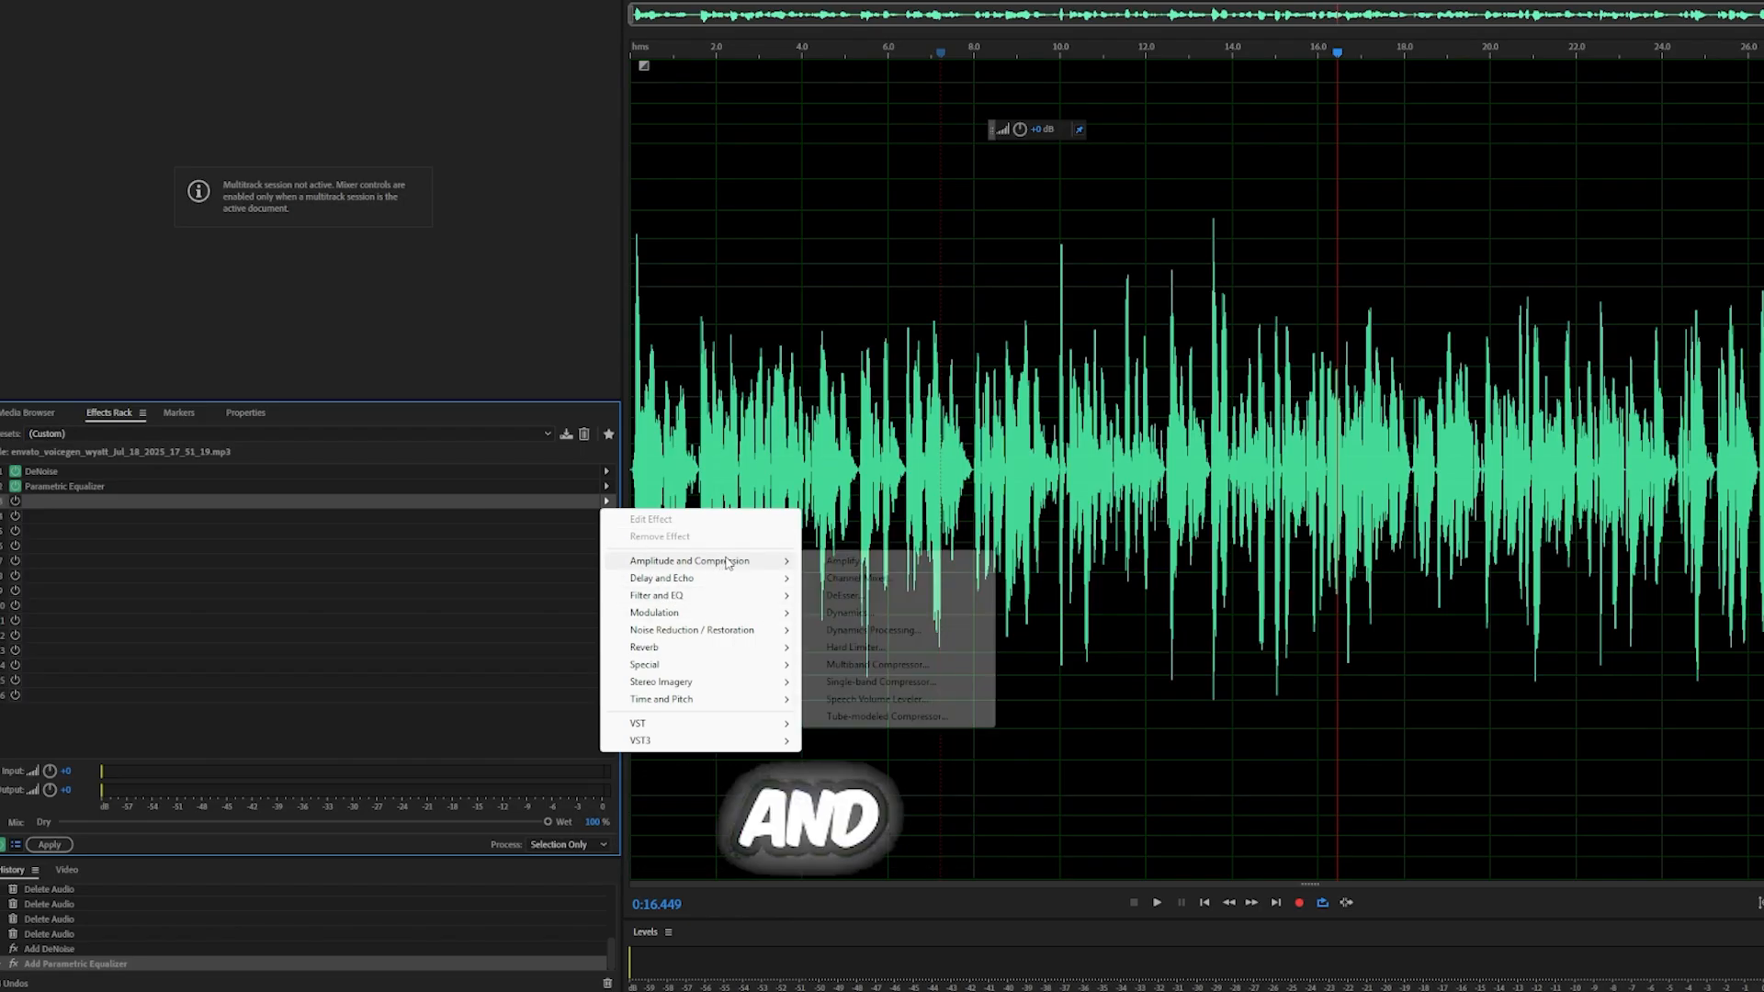
- Add Dynamics Processing to the rack with the Voice Over preset
click(870, 630)
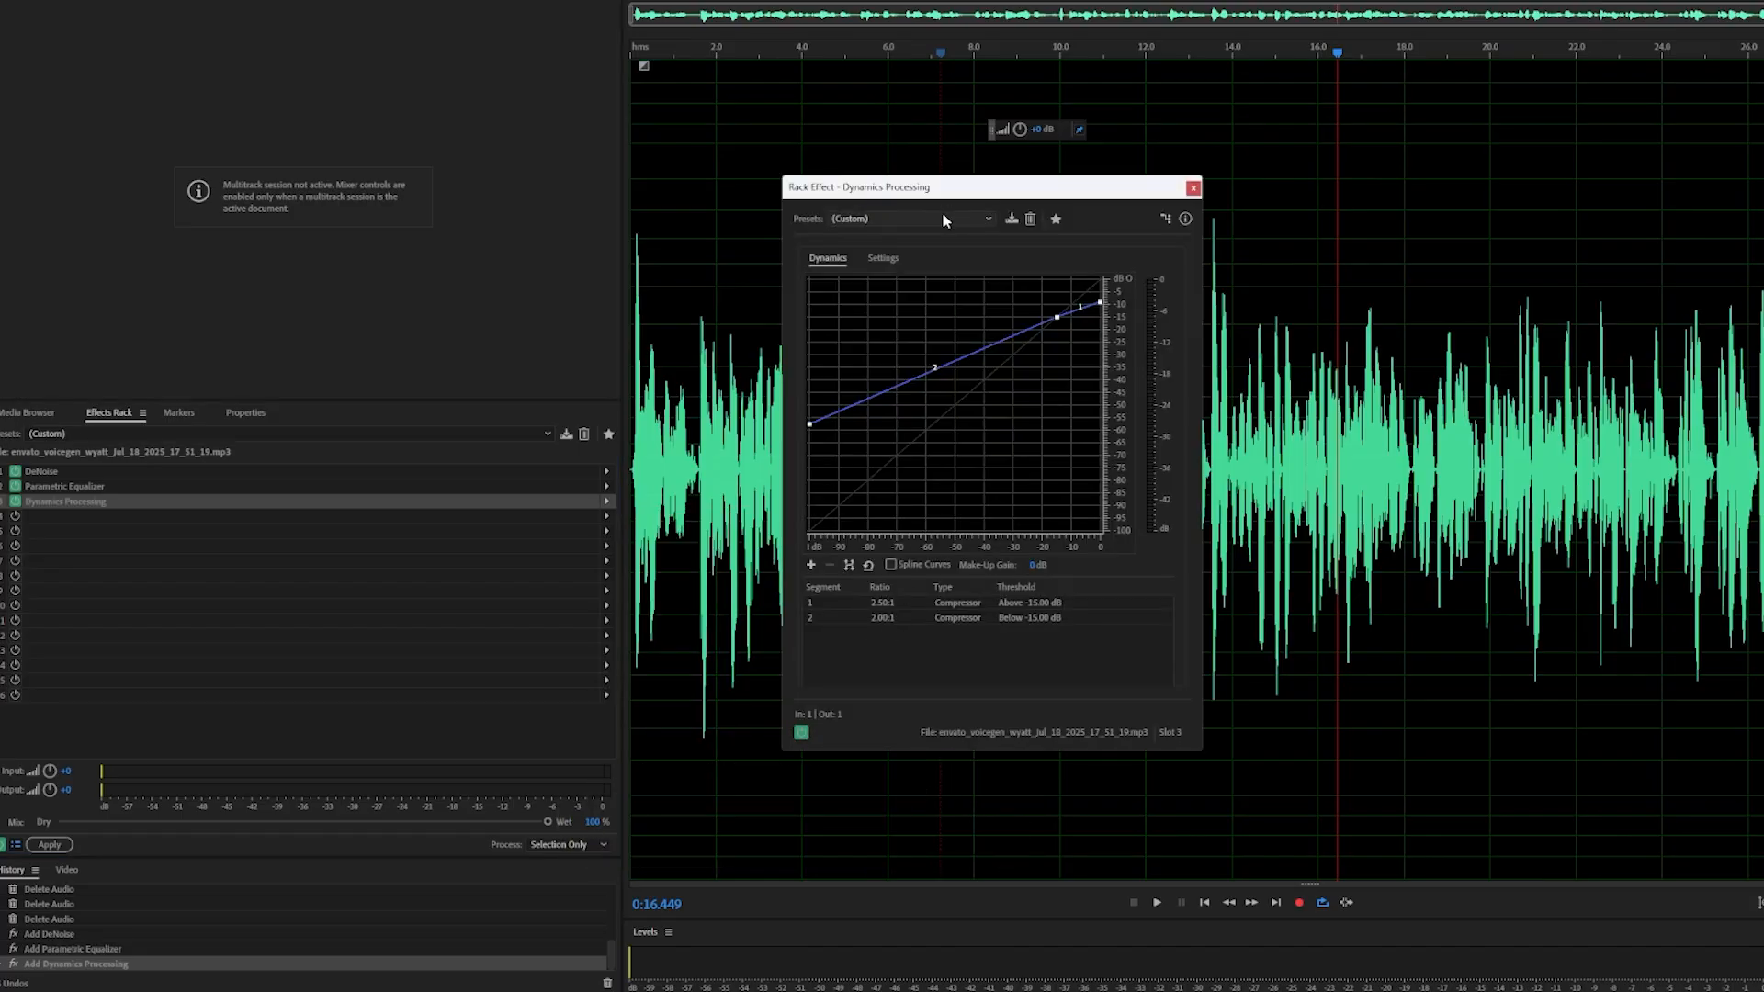
click(906, 219)
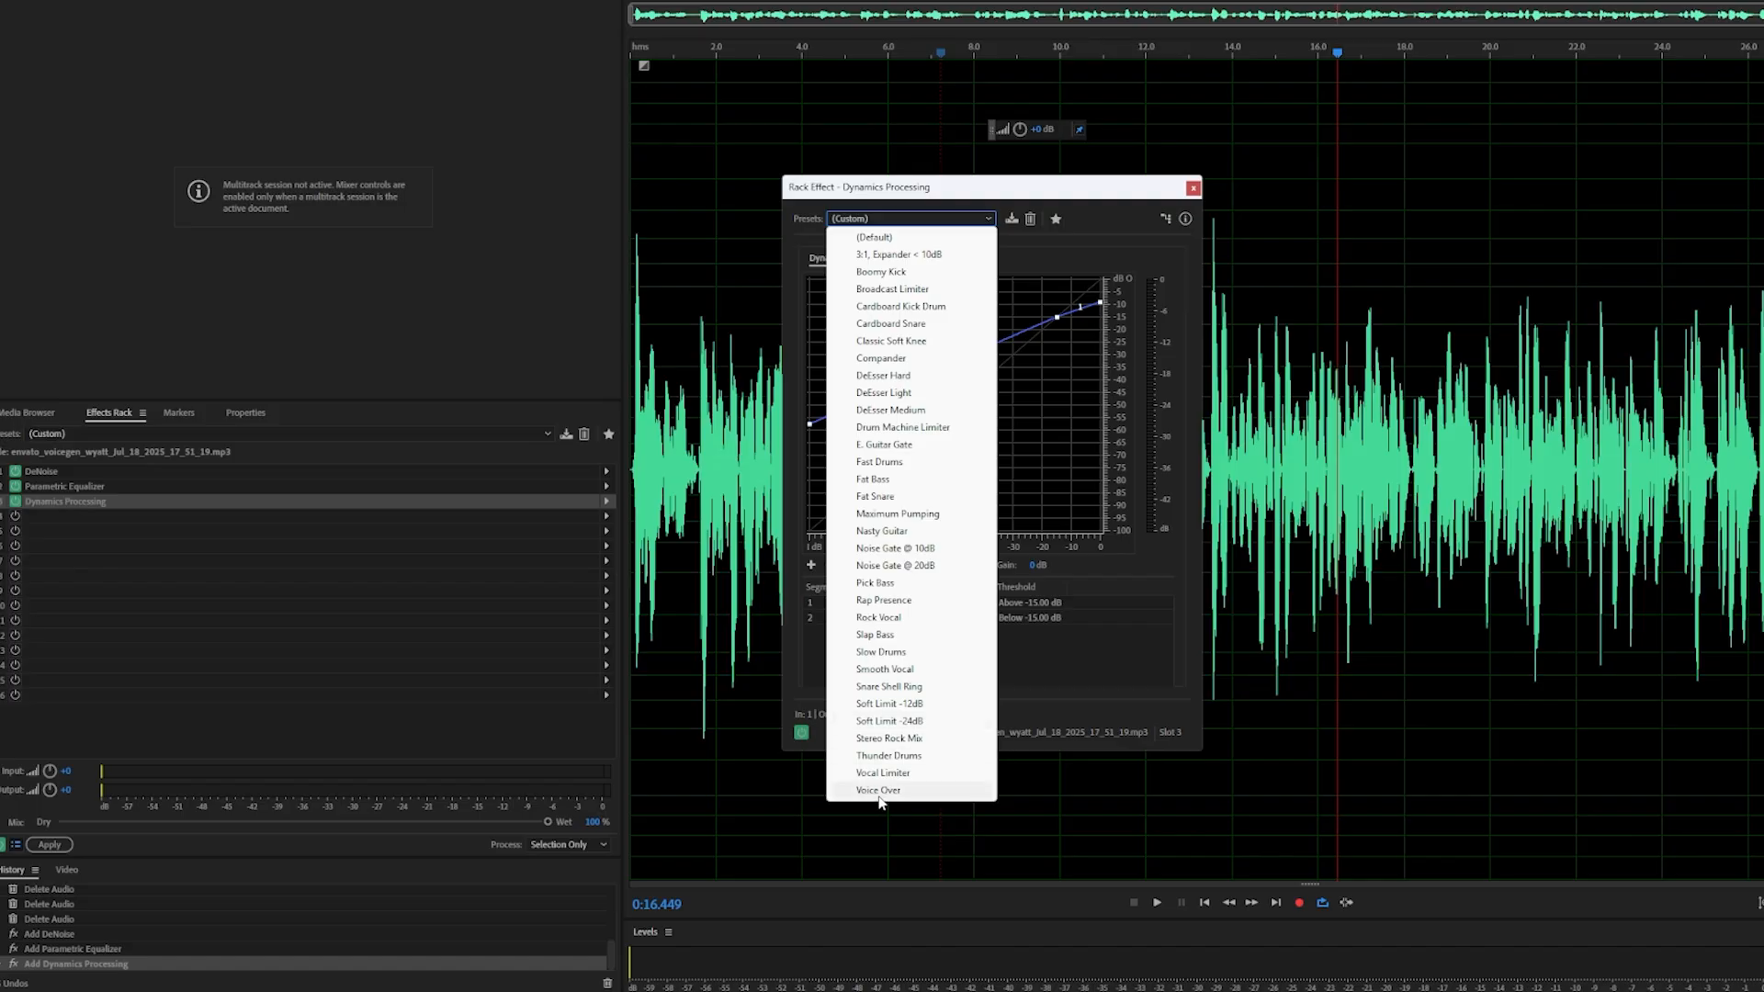
click(876, 790)
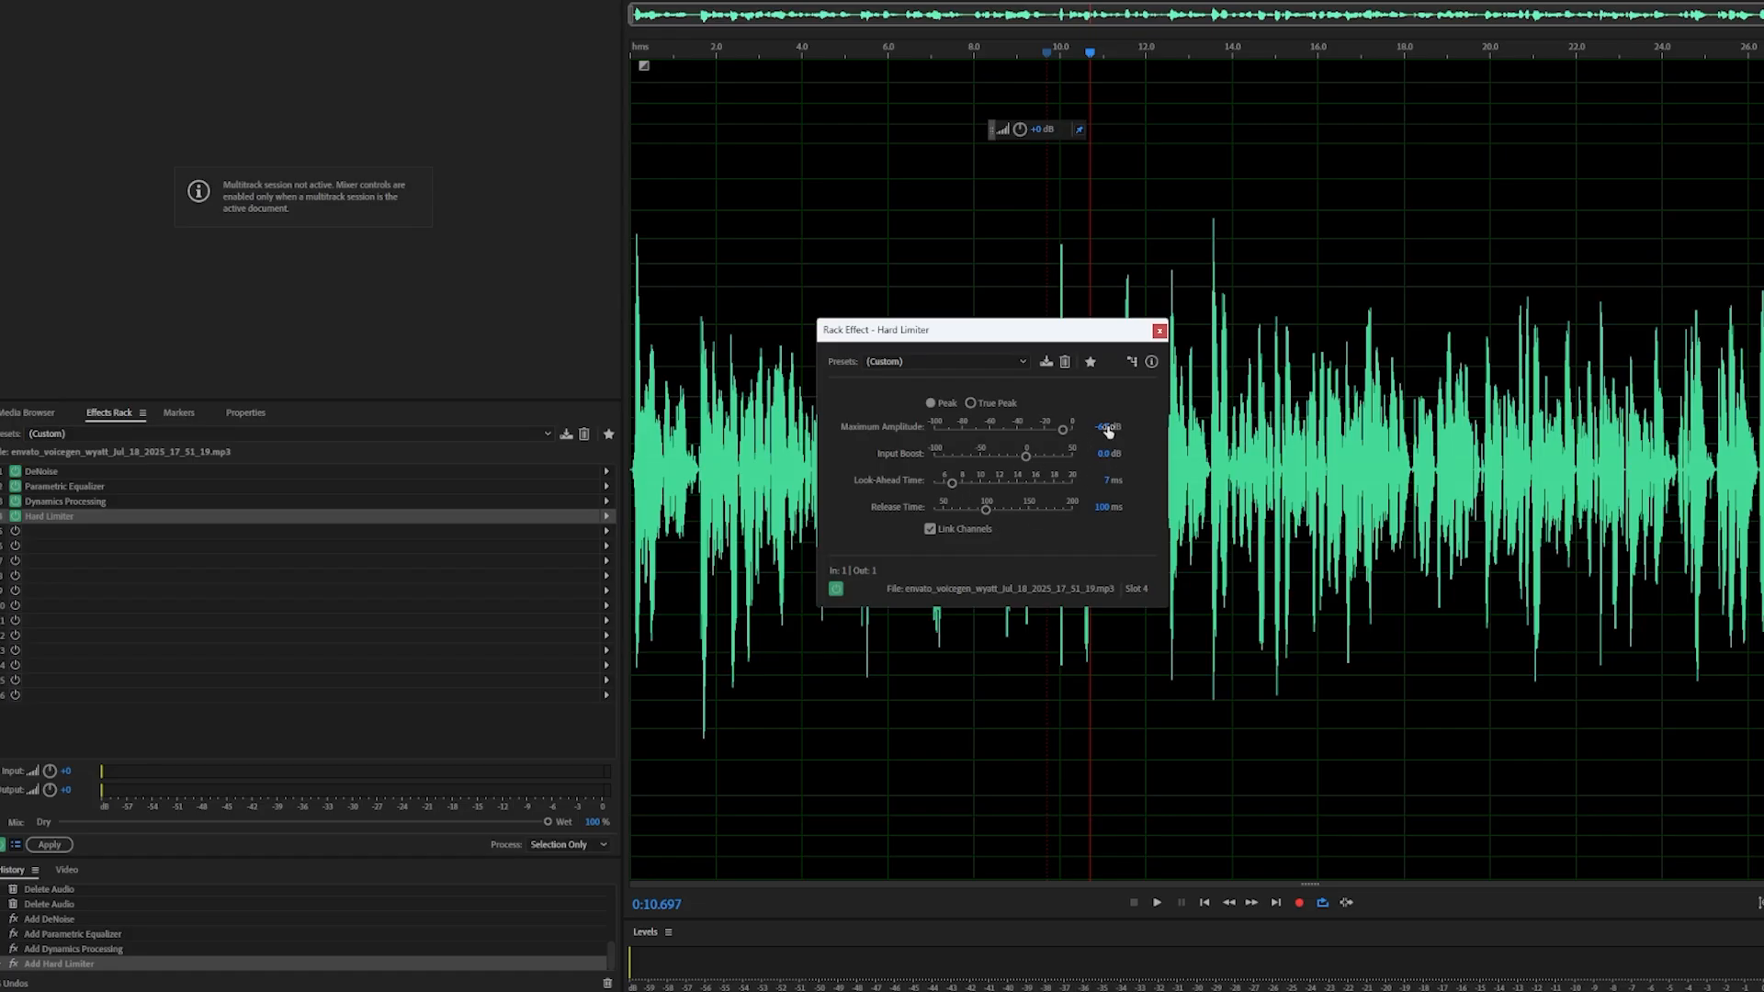
- Set the Hard Limiter's maximum amplitude to -3 dB and apply the full effects rack
drag(1108, 426, 1108, 434)
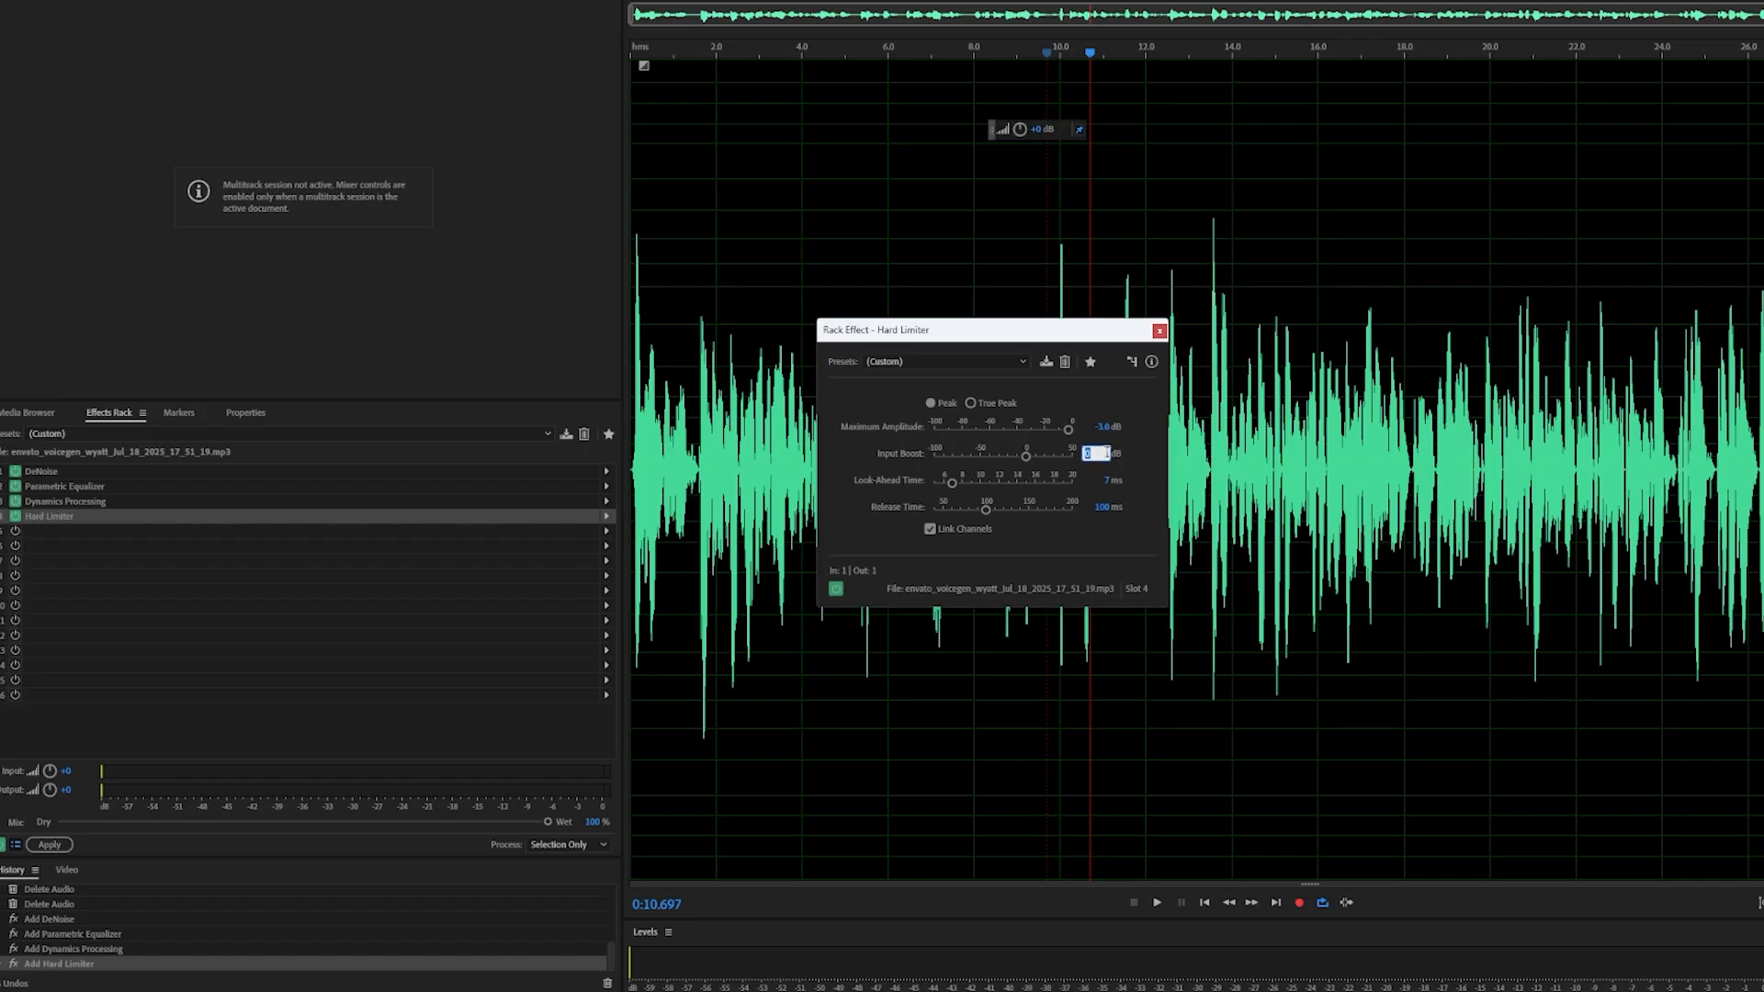
text(12)
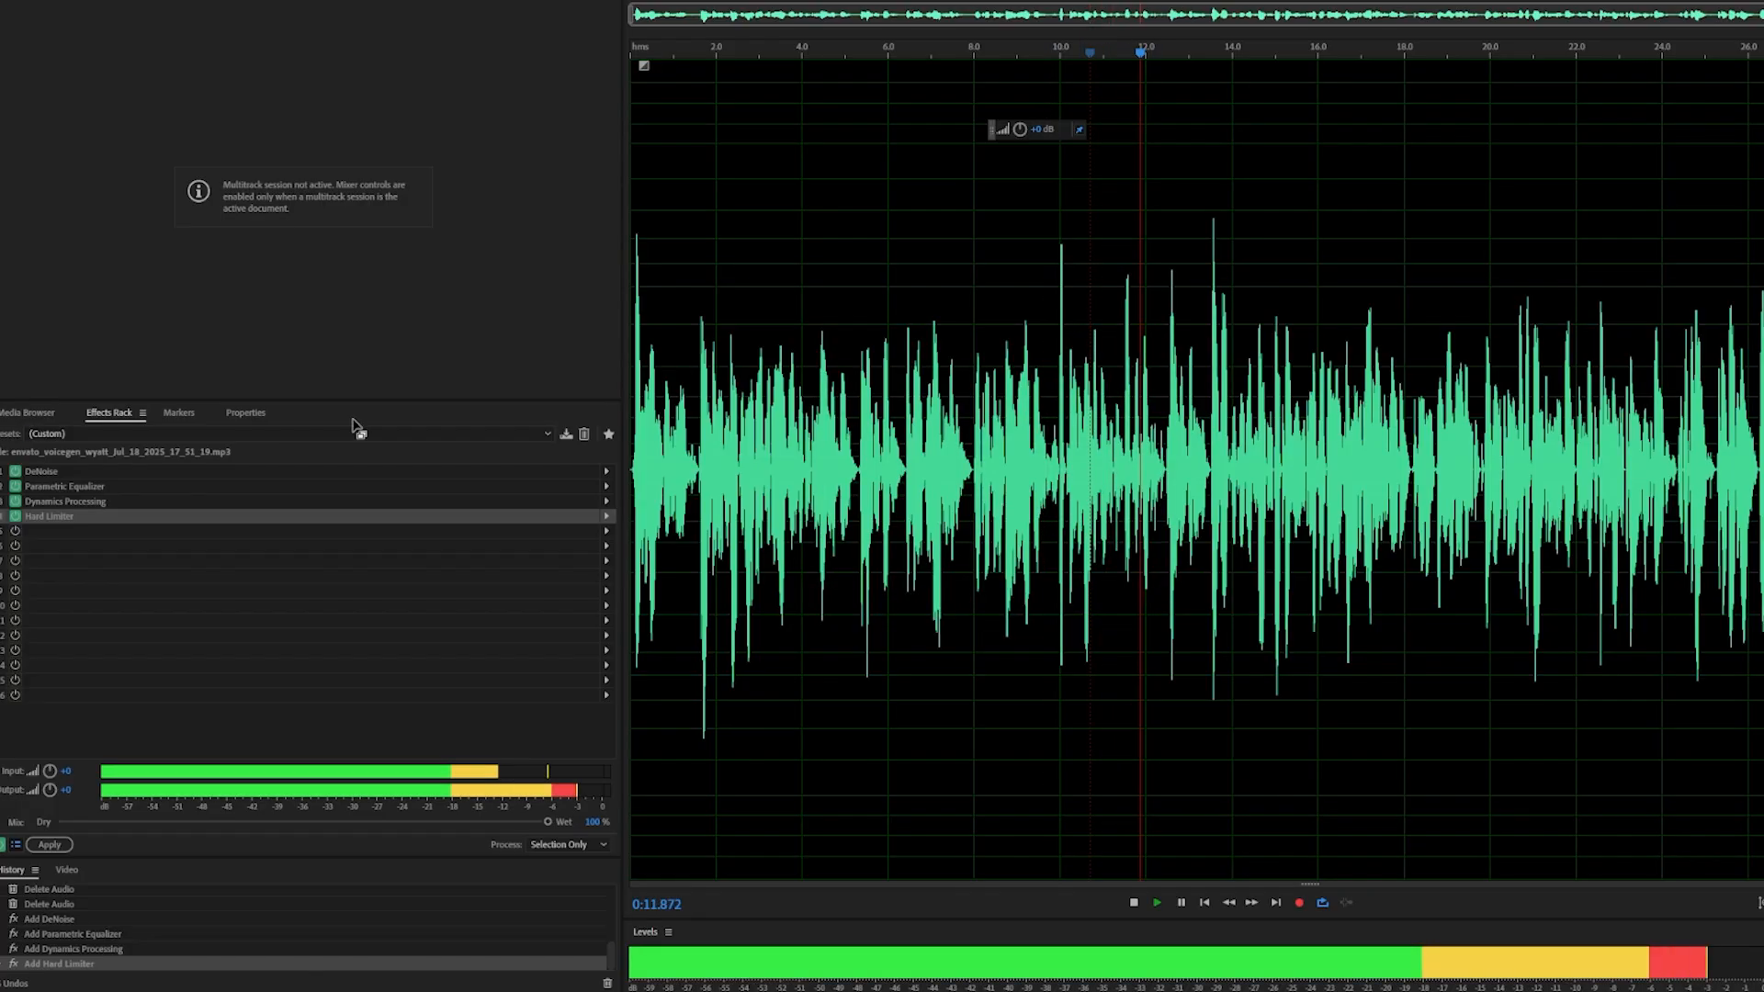
double_click(48, 514)
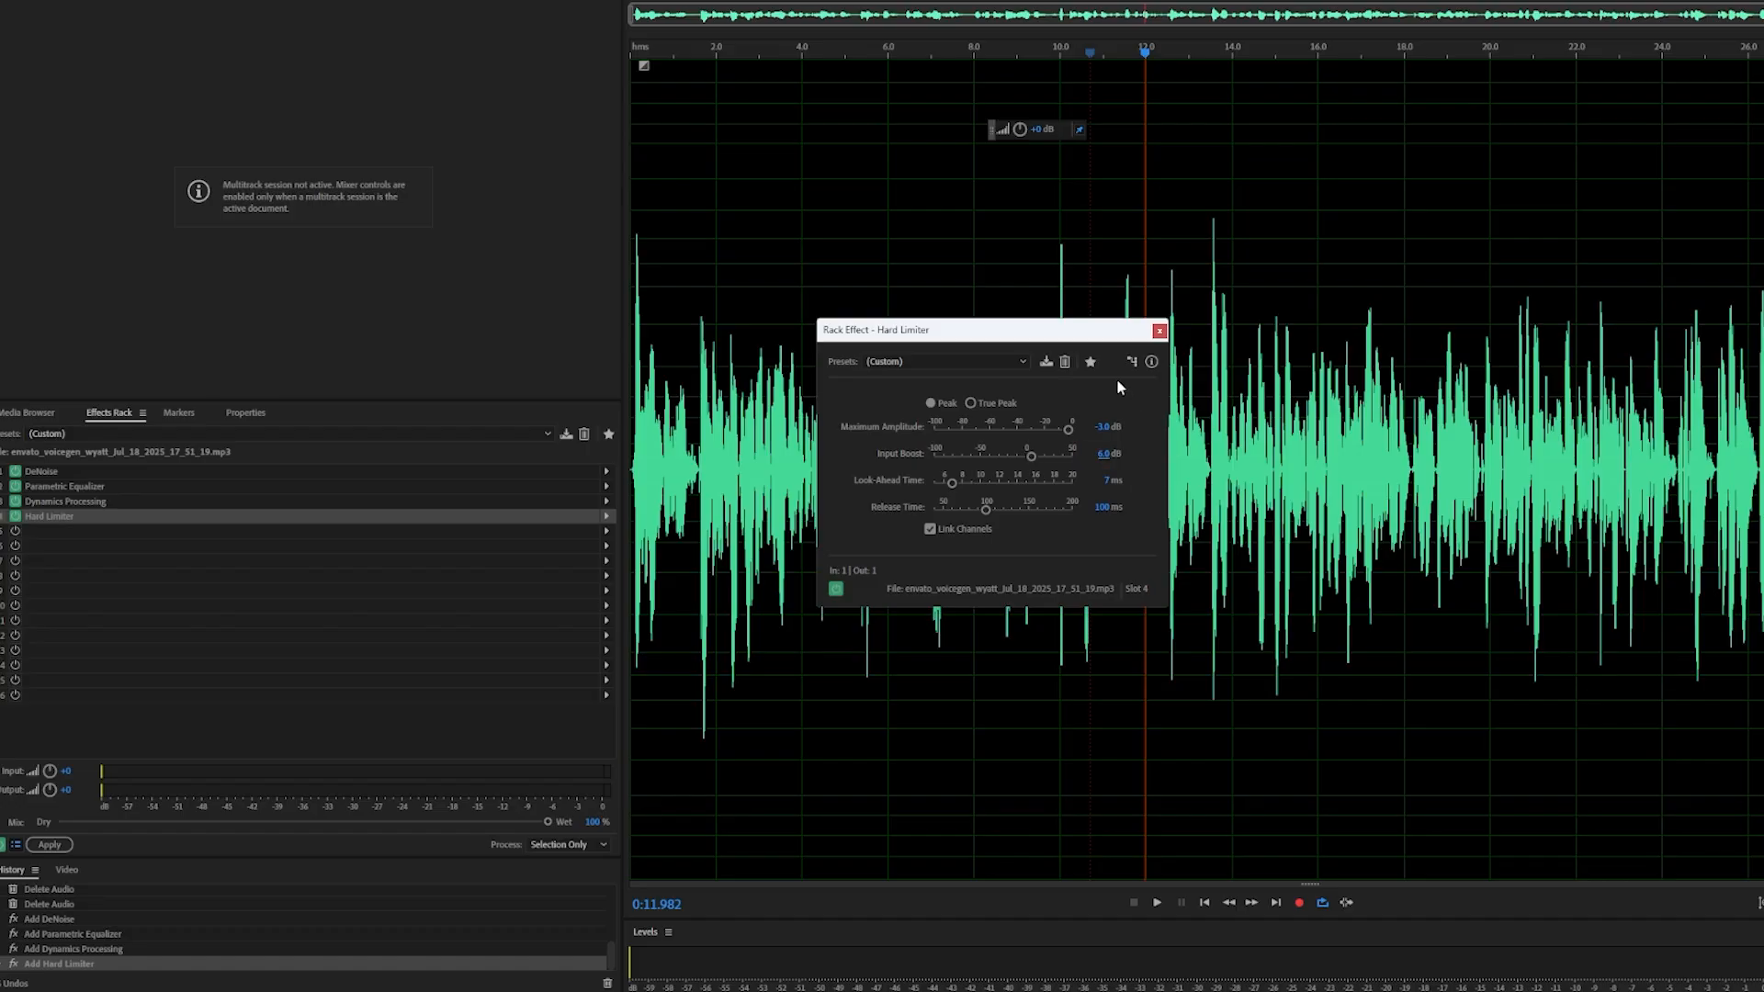
click(1156, 900)
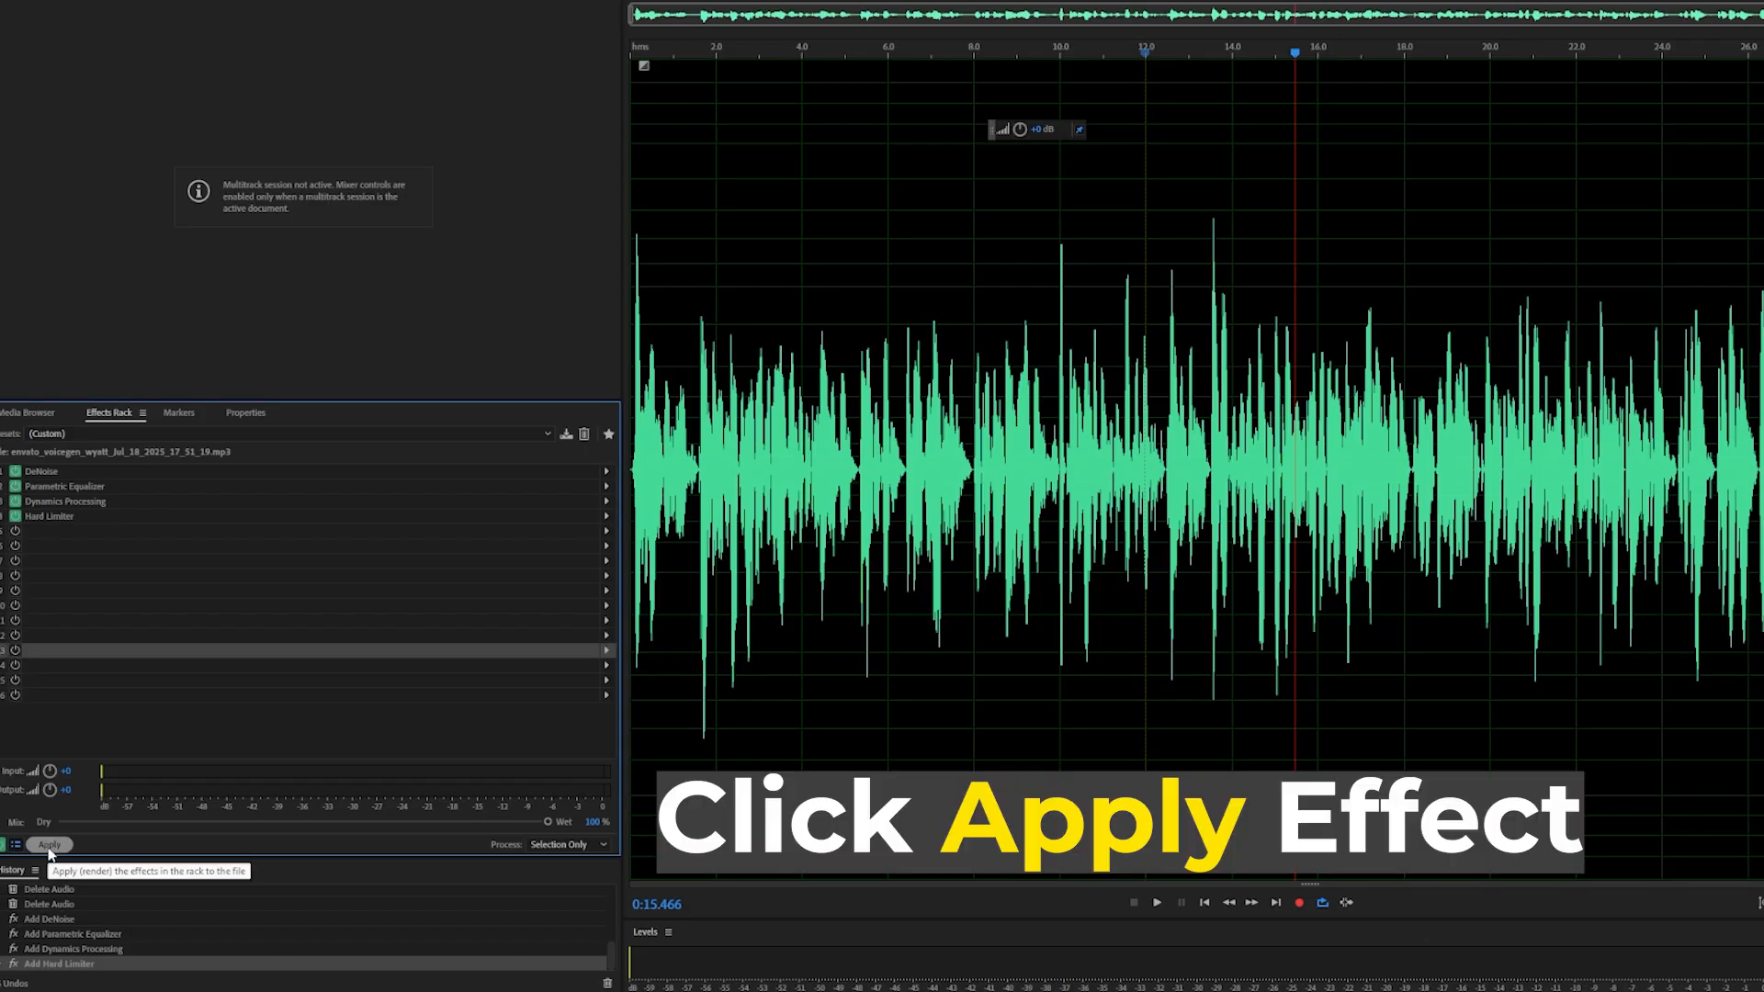
click(49, 845)
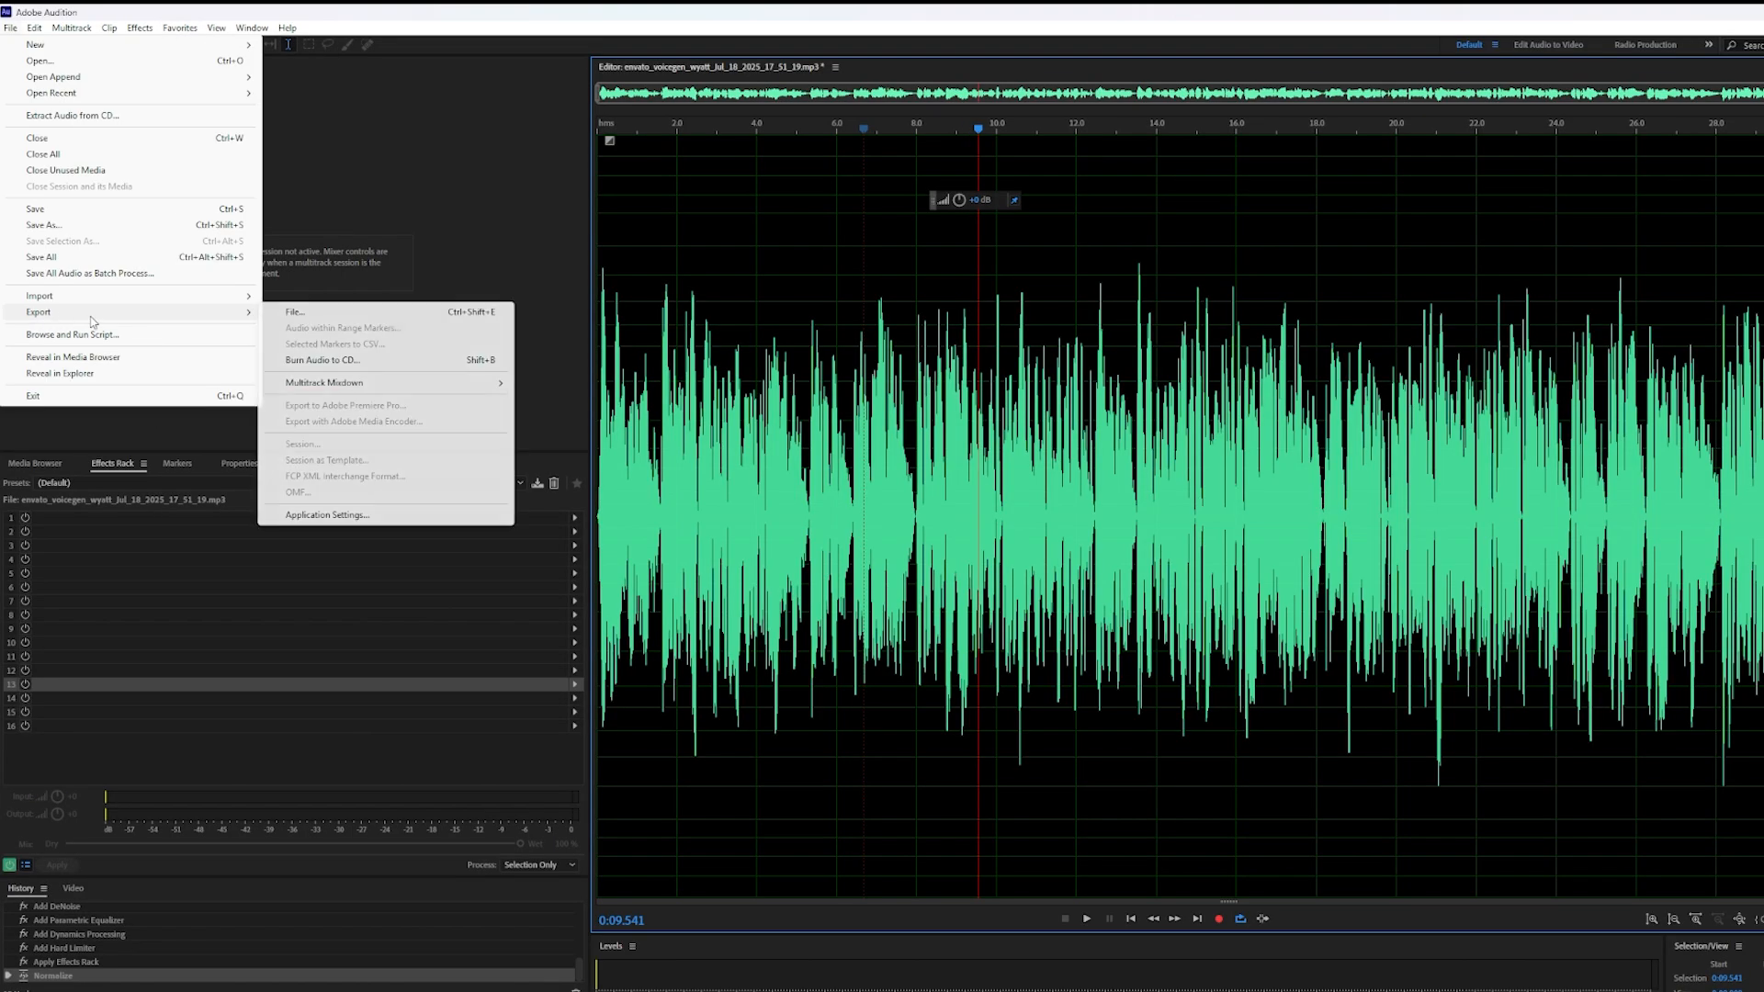
- Export the voiceover as the Wave PCM file Final audio-edit.wav
click(294, 312)
text(Final audio)
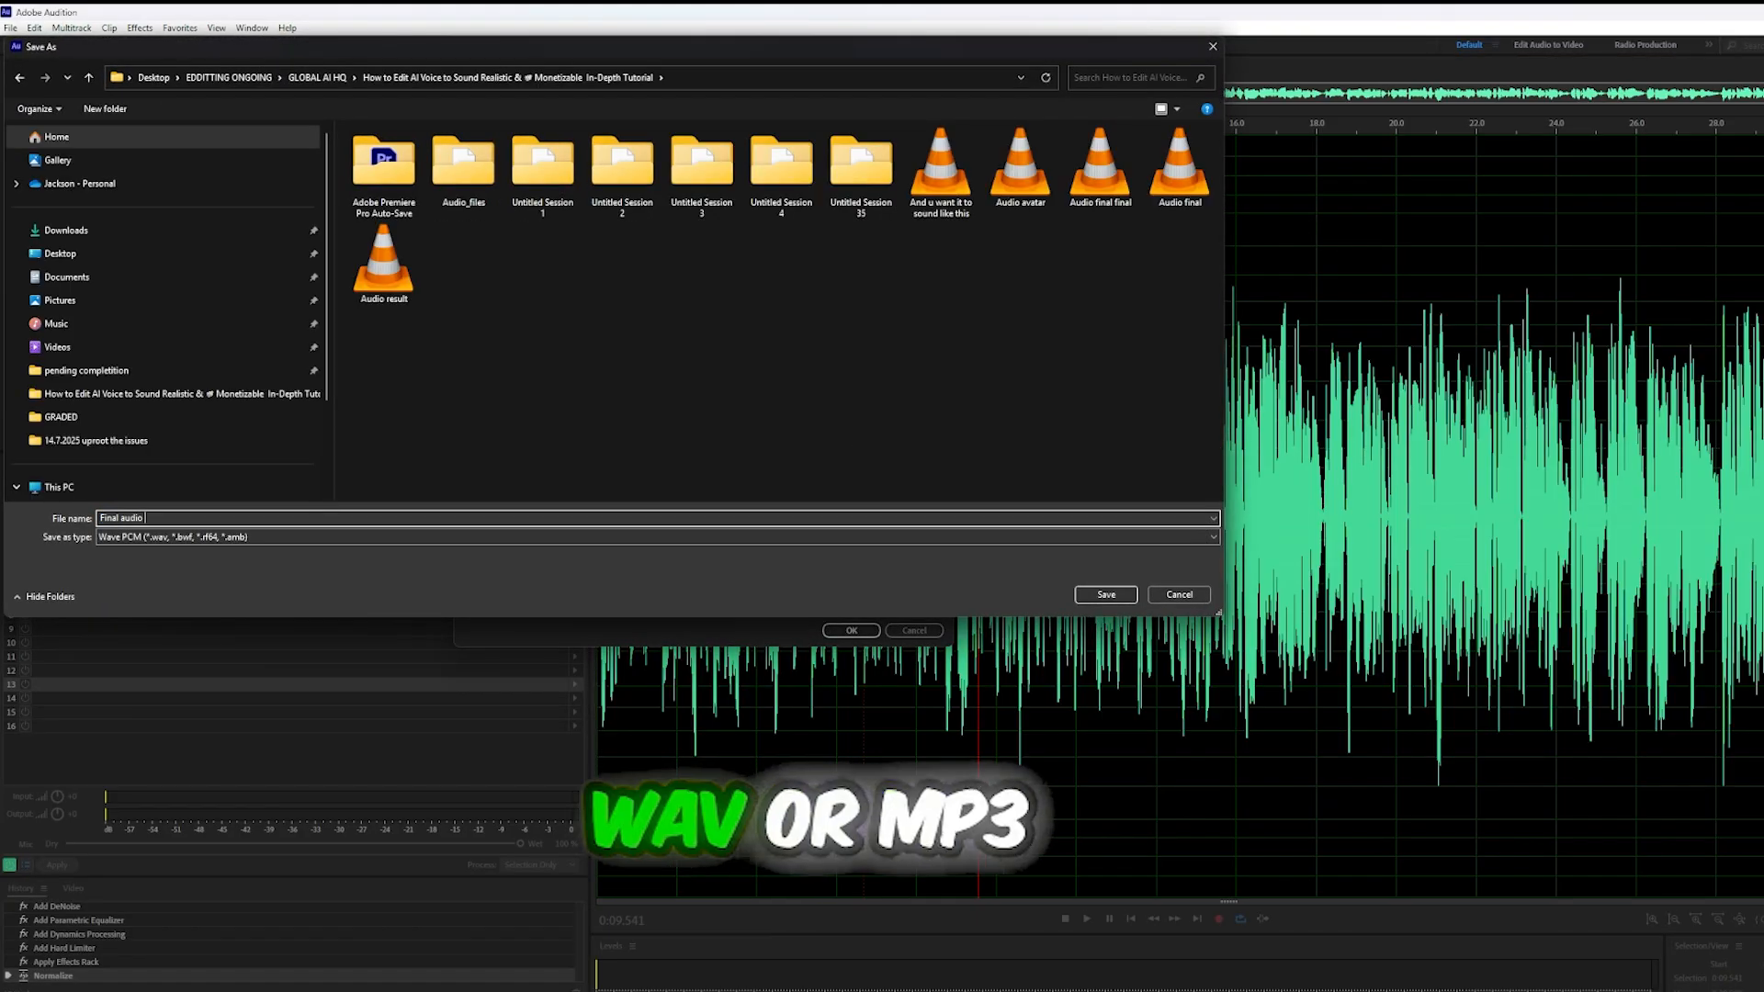
click(1104, 593)
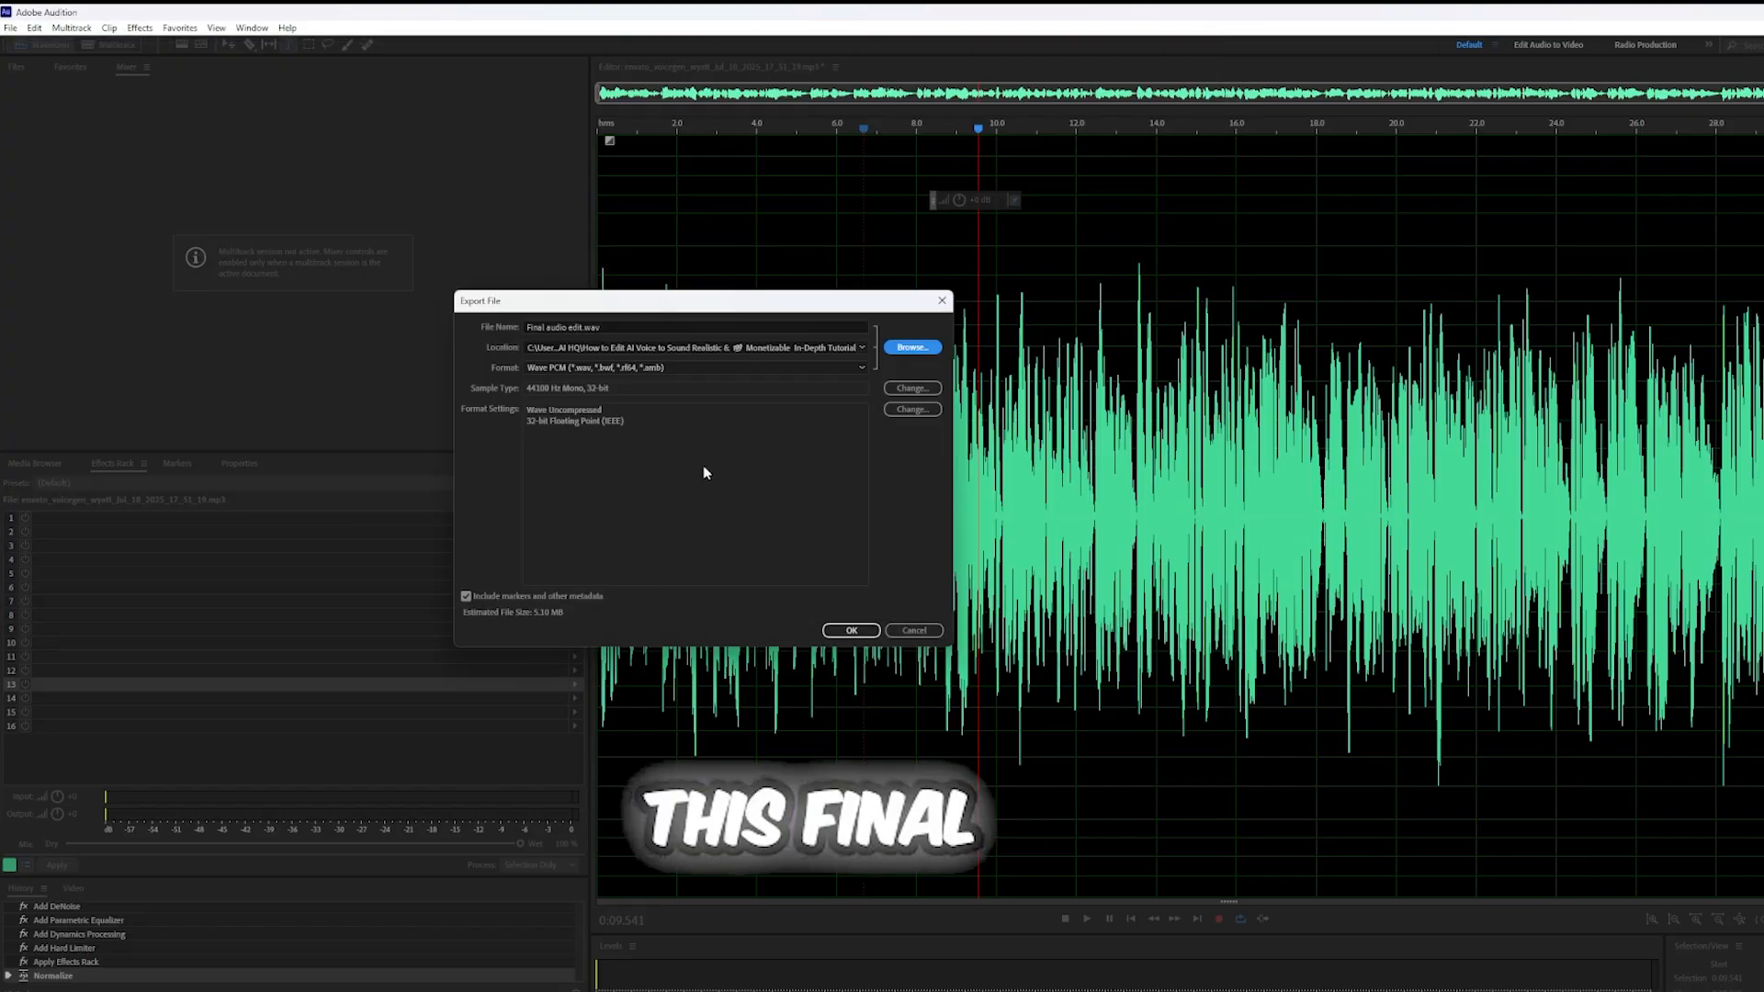
click(698, 367)
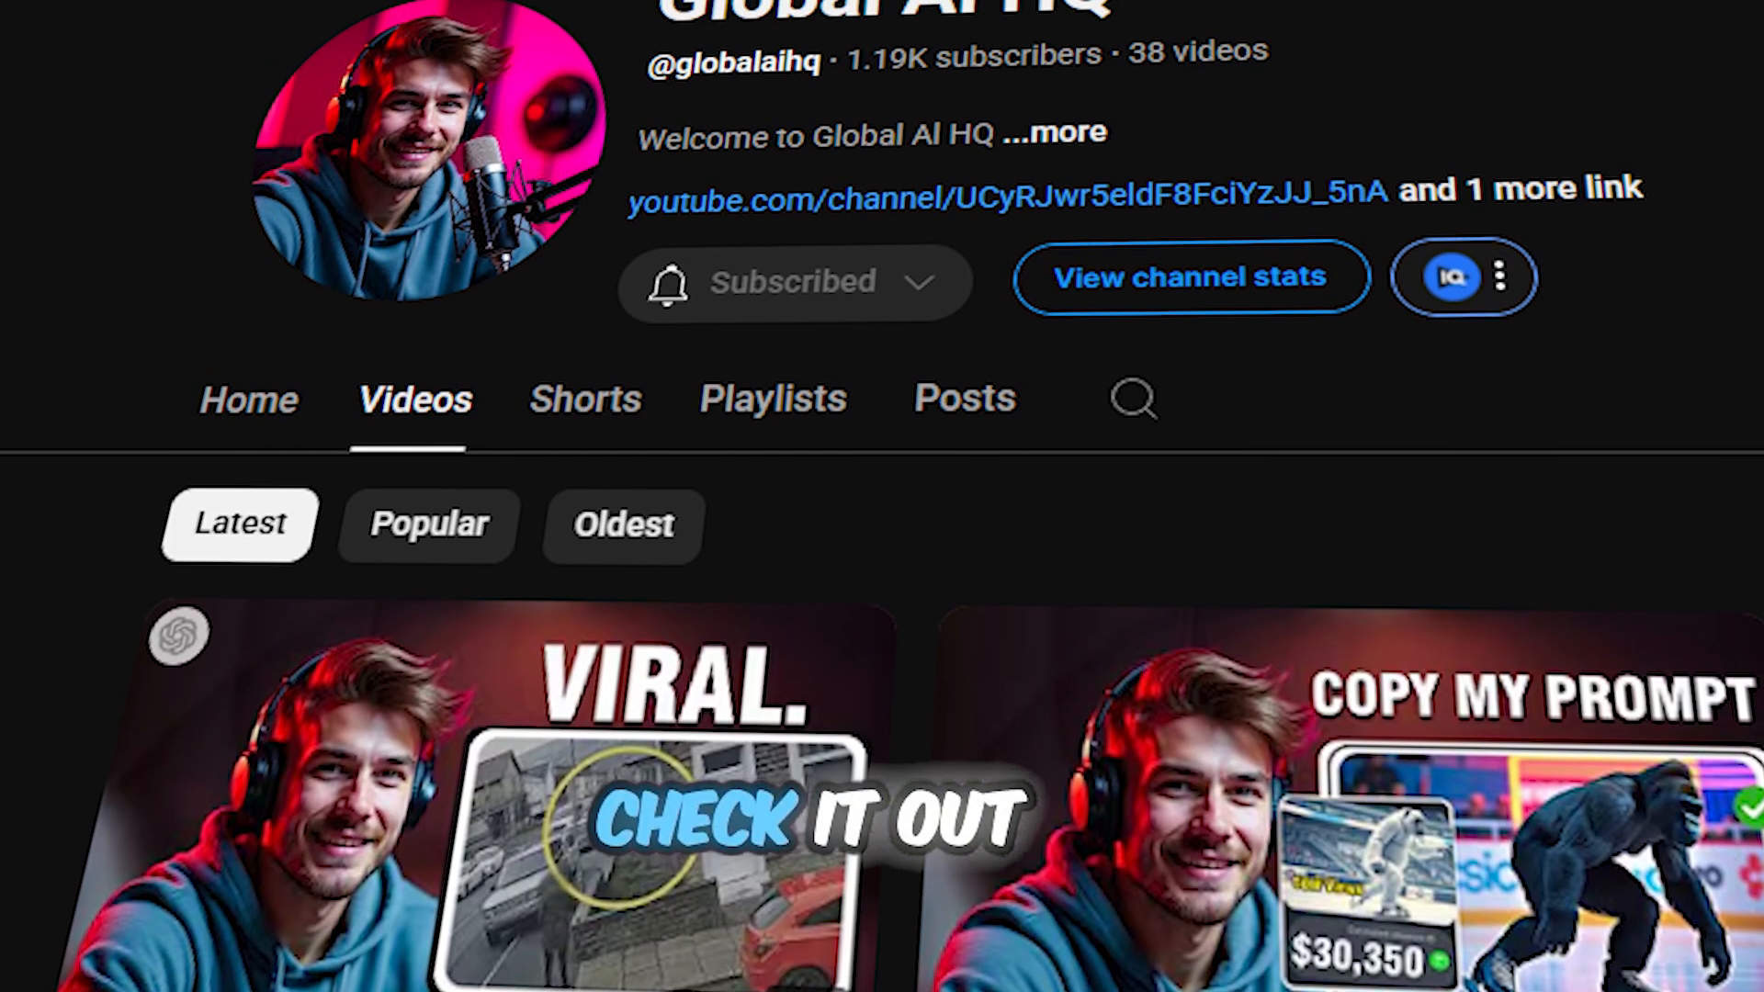
scroll(down, 3)
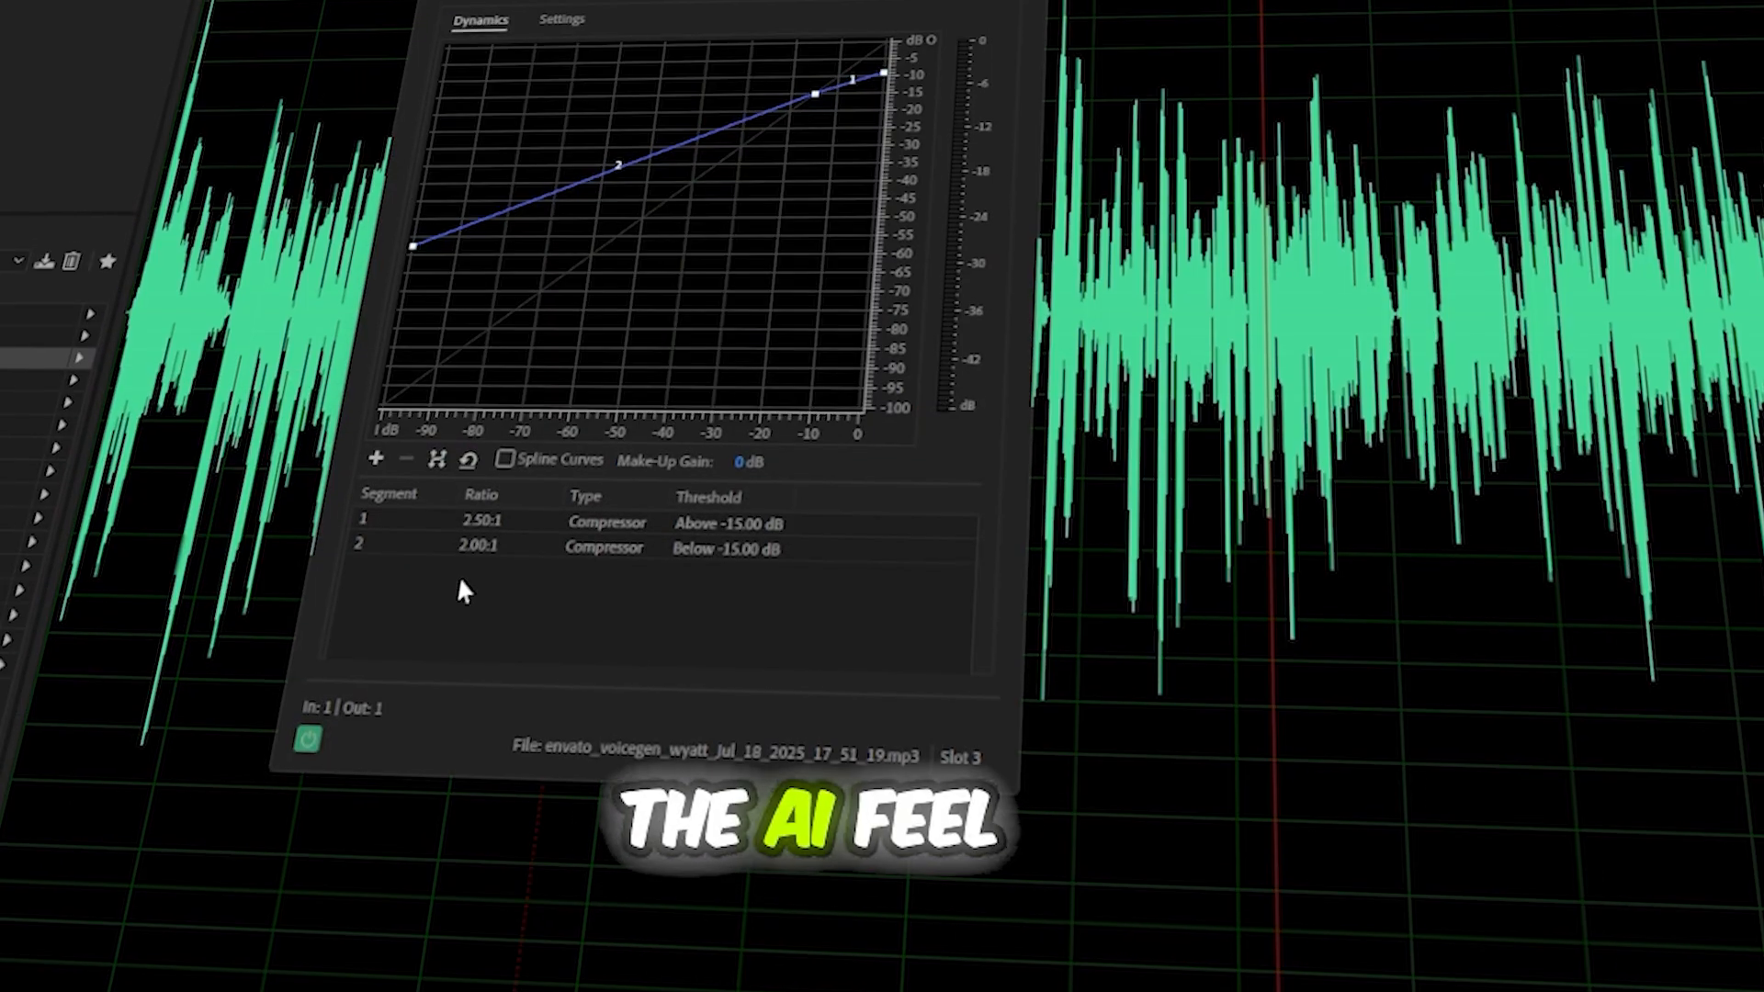
click(614, 24)
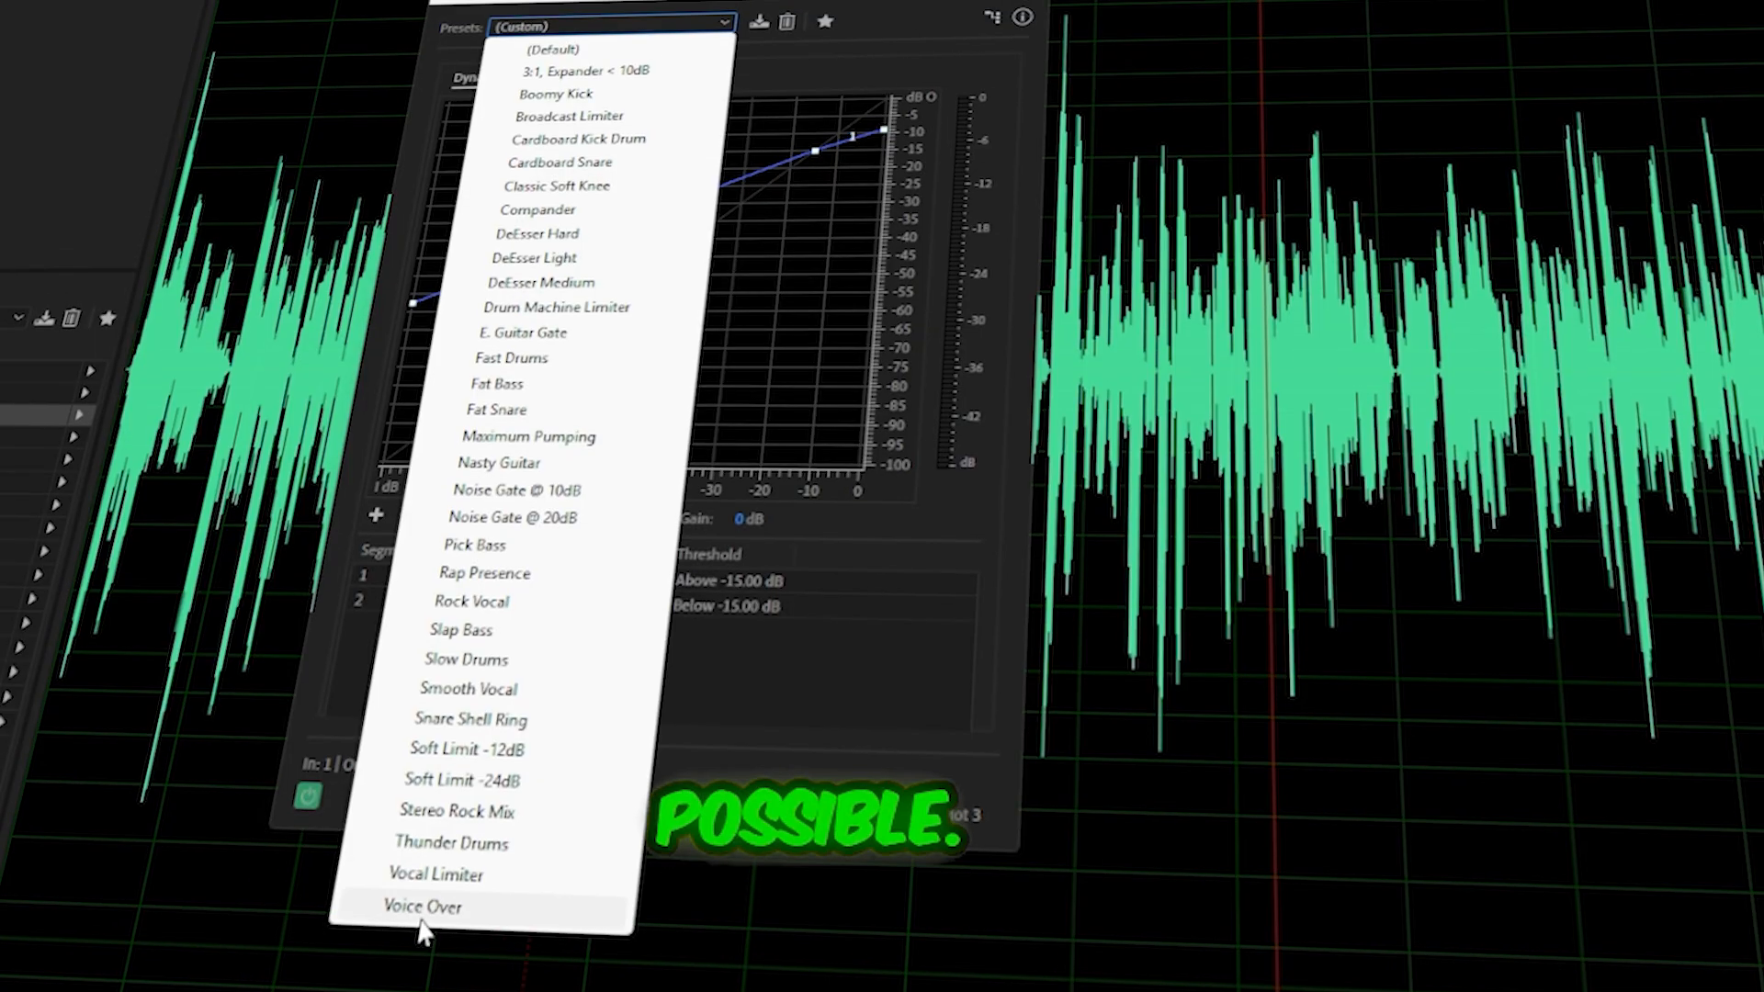